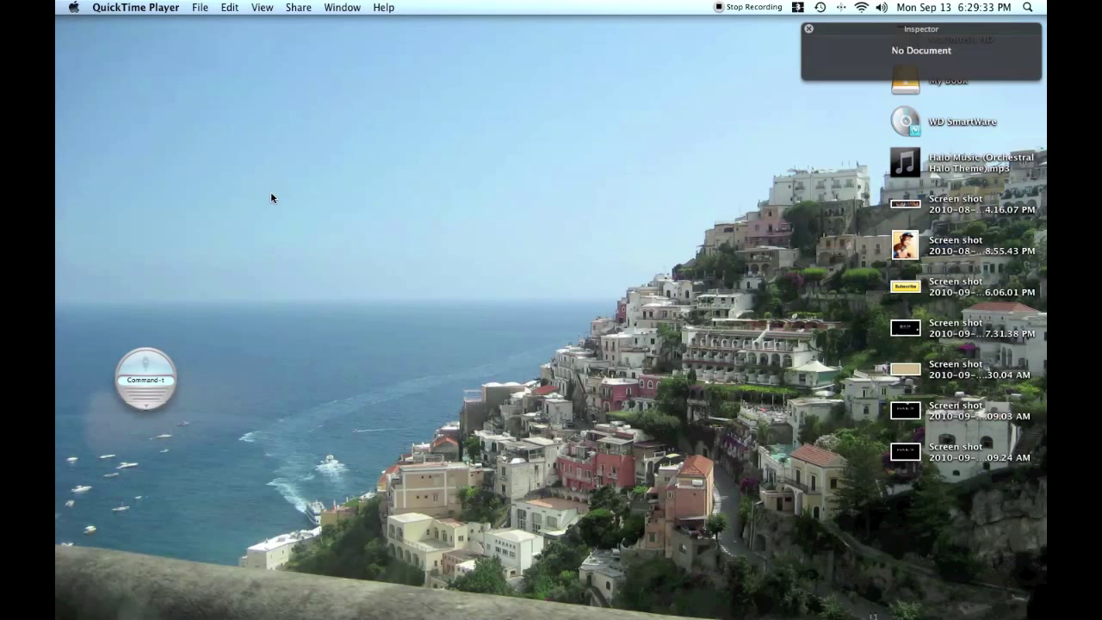
mouse_move(437, 351)
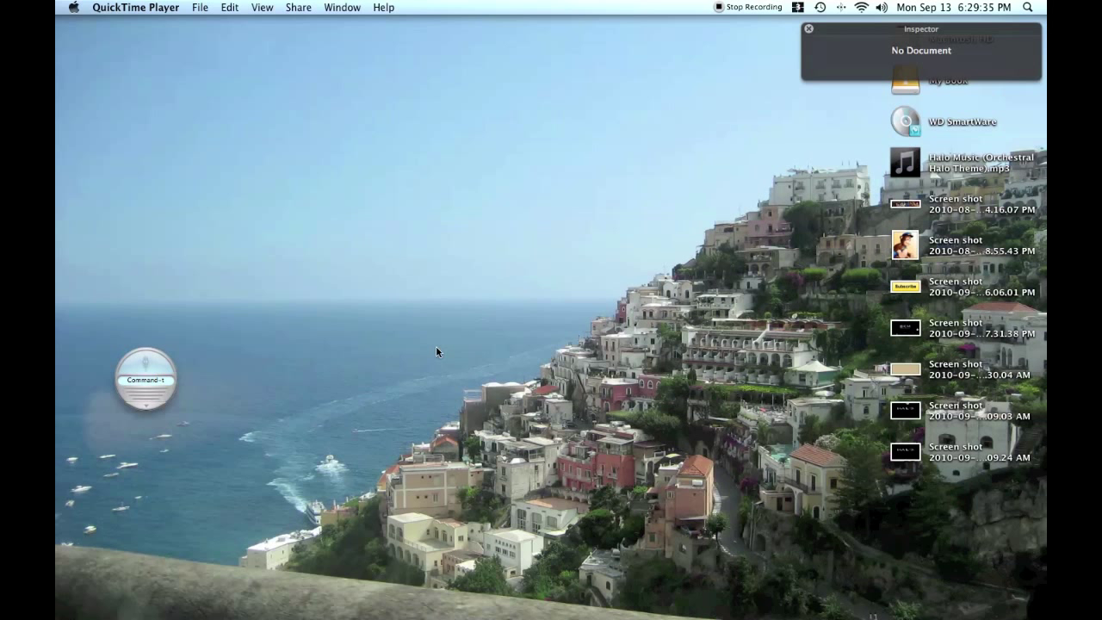
mouse_move(442, 353)
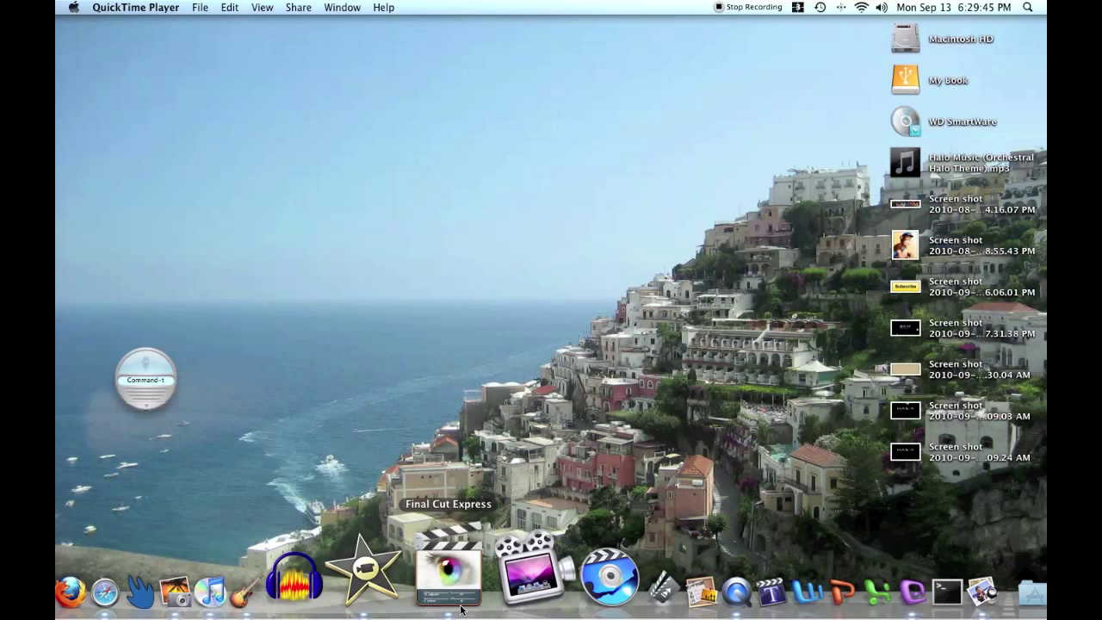
Launch Final Cut Express to reopen the LEGO stop-motion project.
click(447, 572)
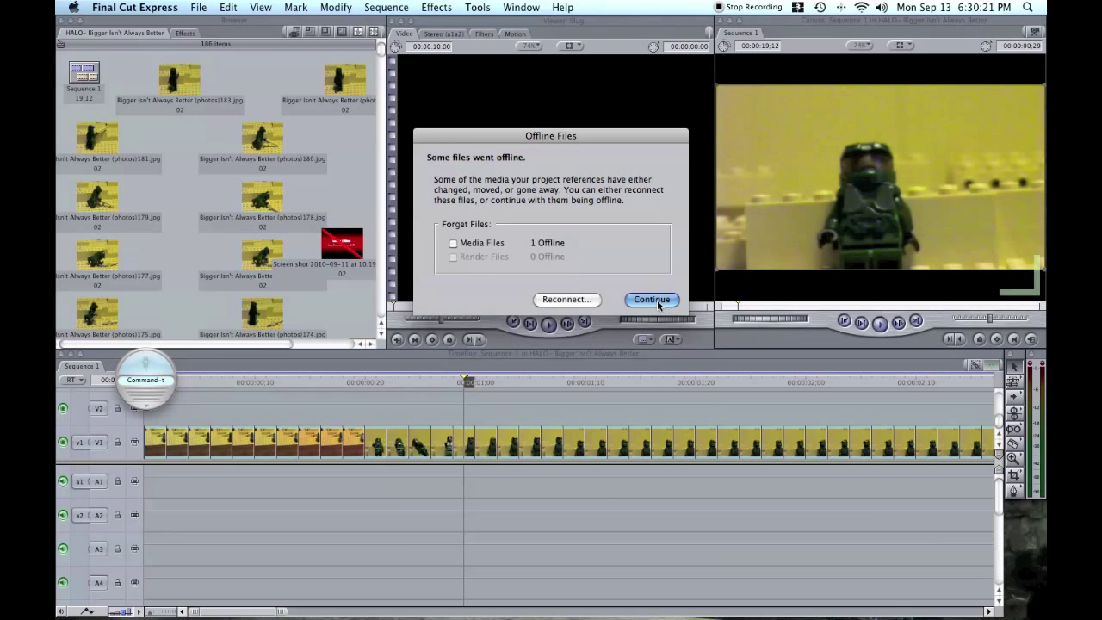
Continue with the missing file offline and scrub to a later frame.
click(650, 299)
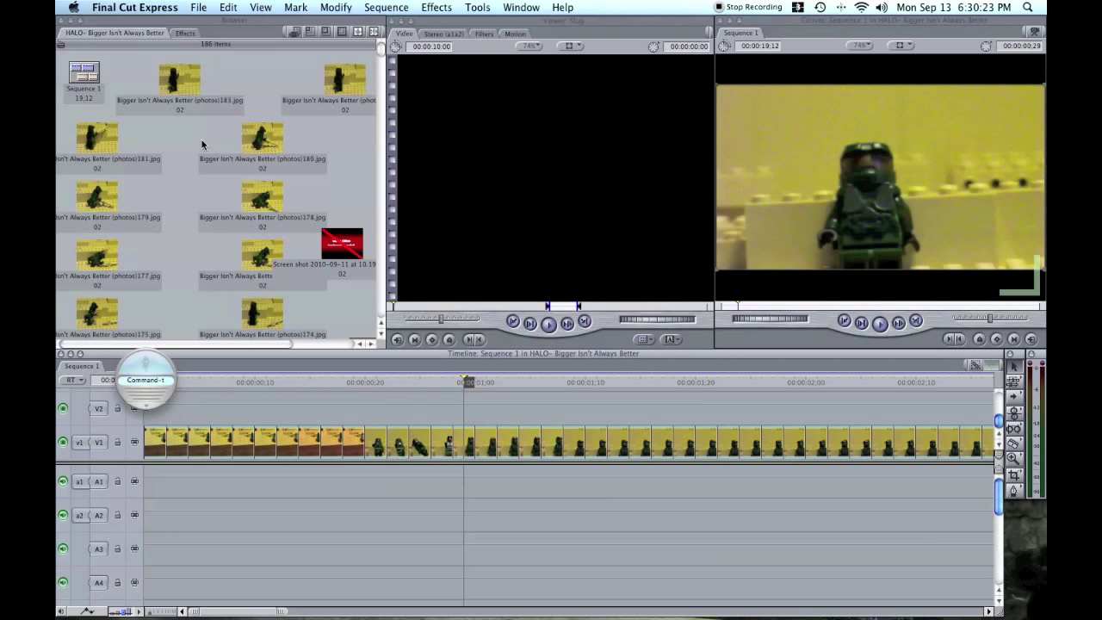
mouse_move(336, 171)
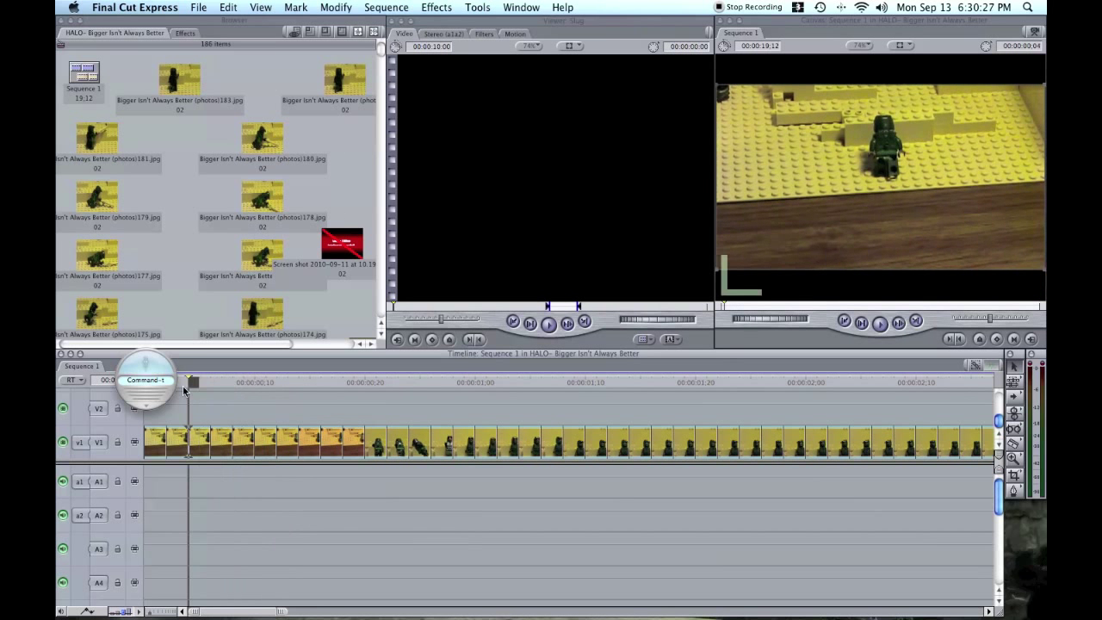
click(783, 382)
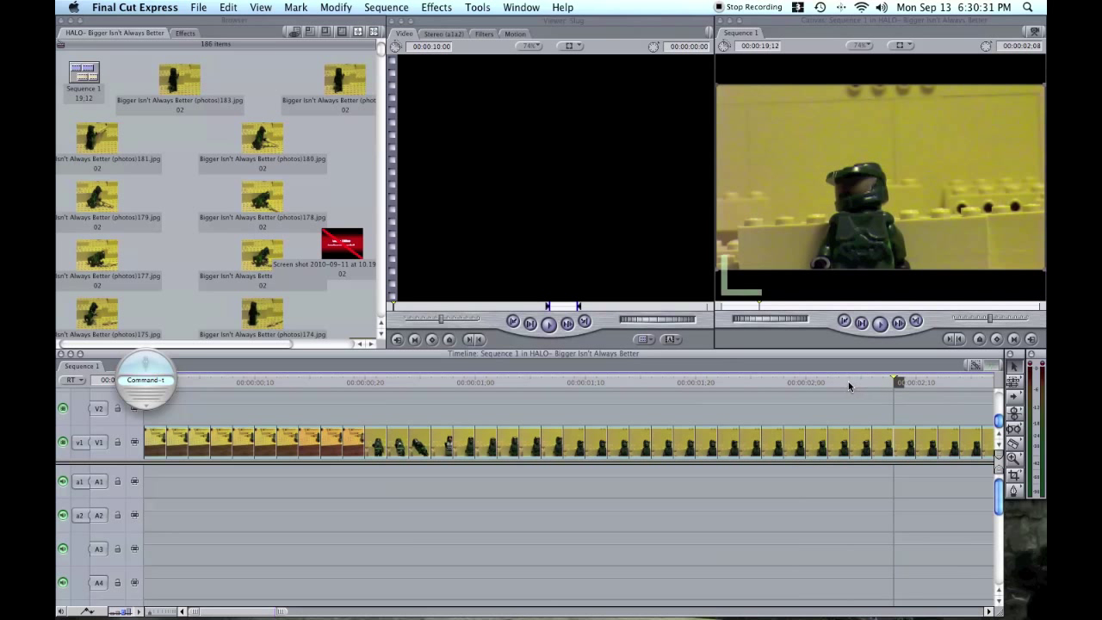
click(198, 6)
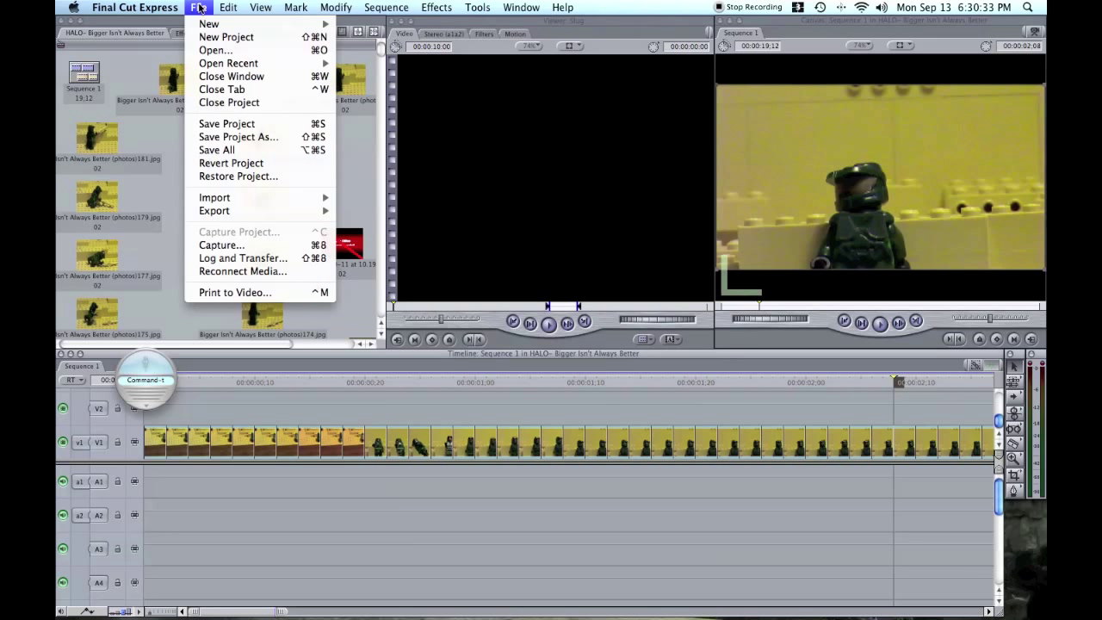
Create a new project, then delete the screenshot clip from the HALO project.
click(225, 36)
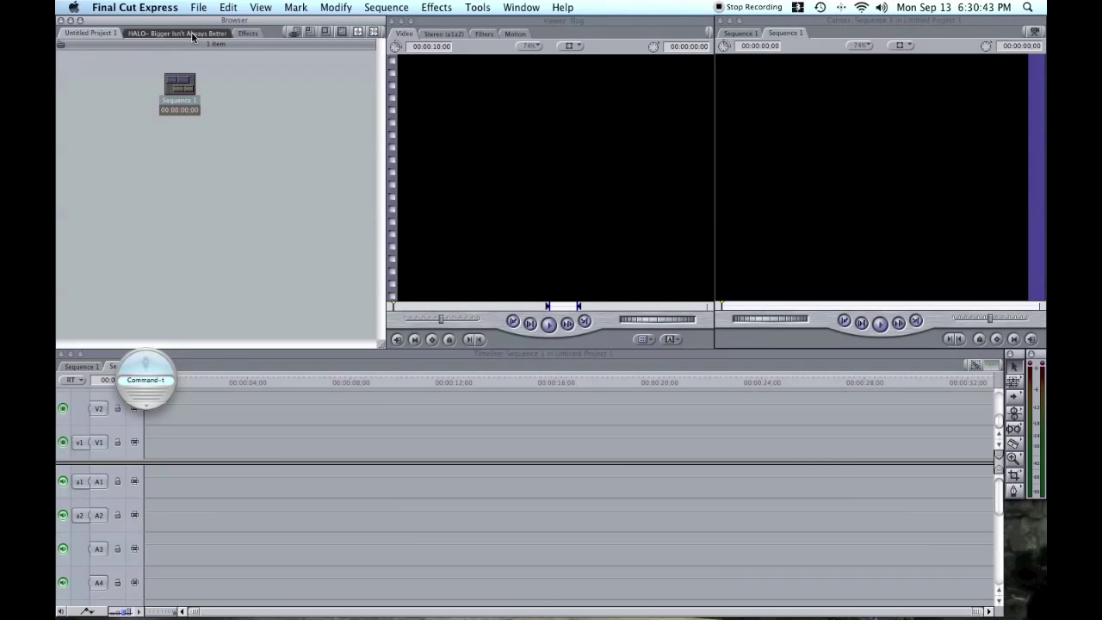
click(175, 33)
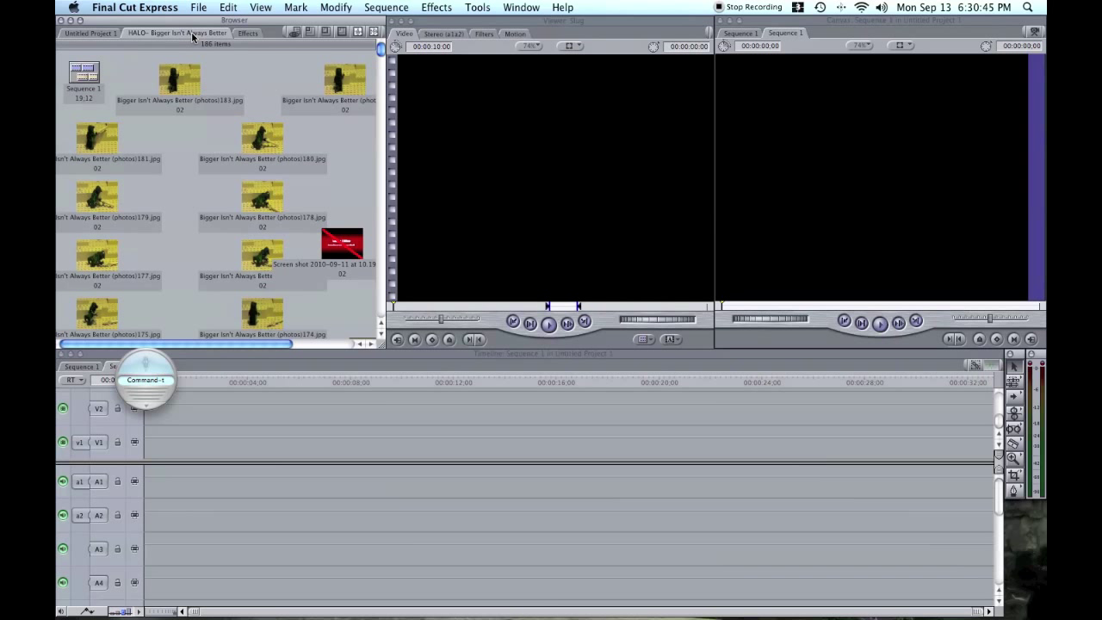
mouse_move(64, 174)
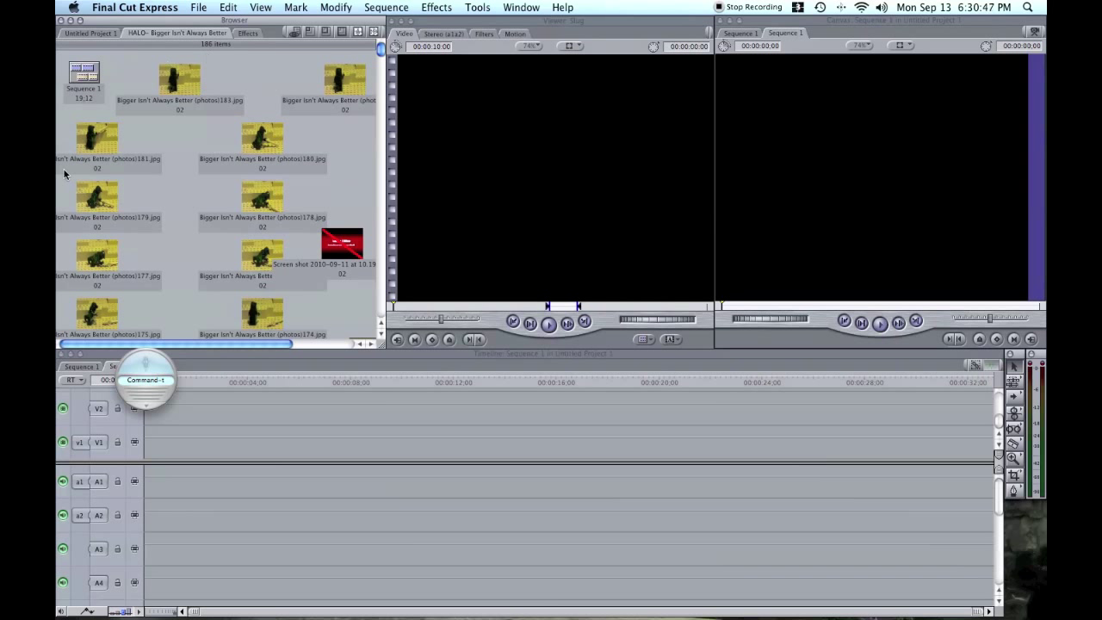
mouse_move(243, 100)
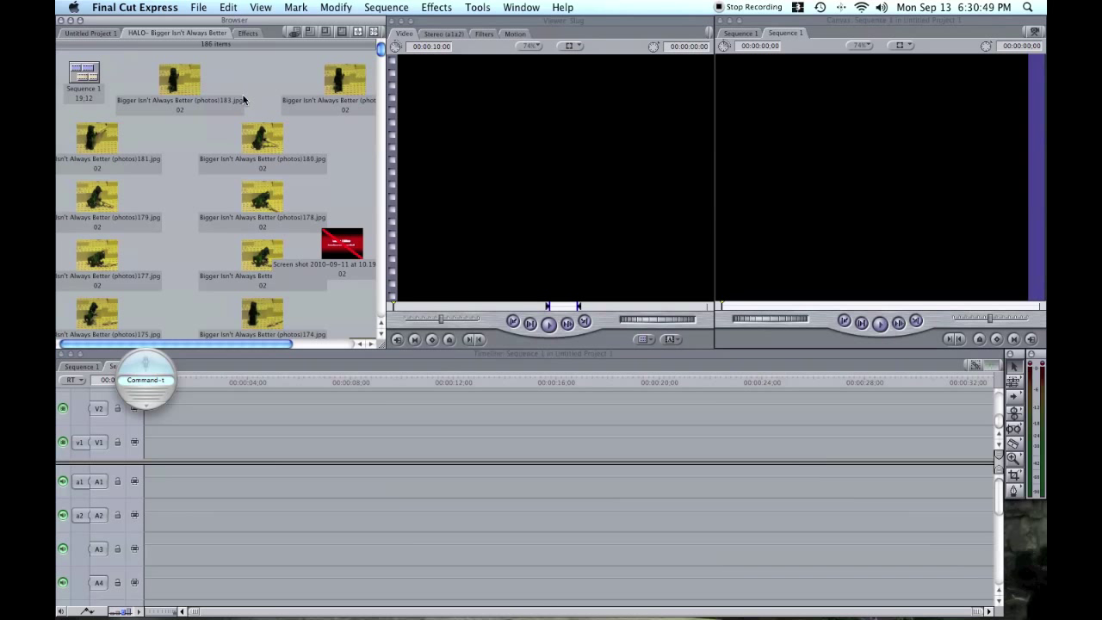
mouse_move(196, 112)
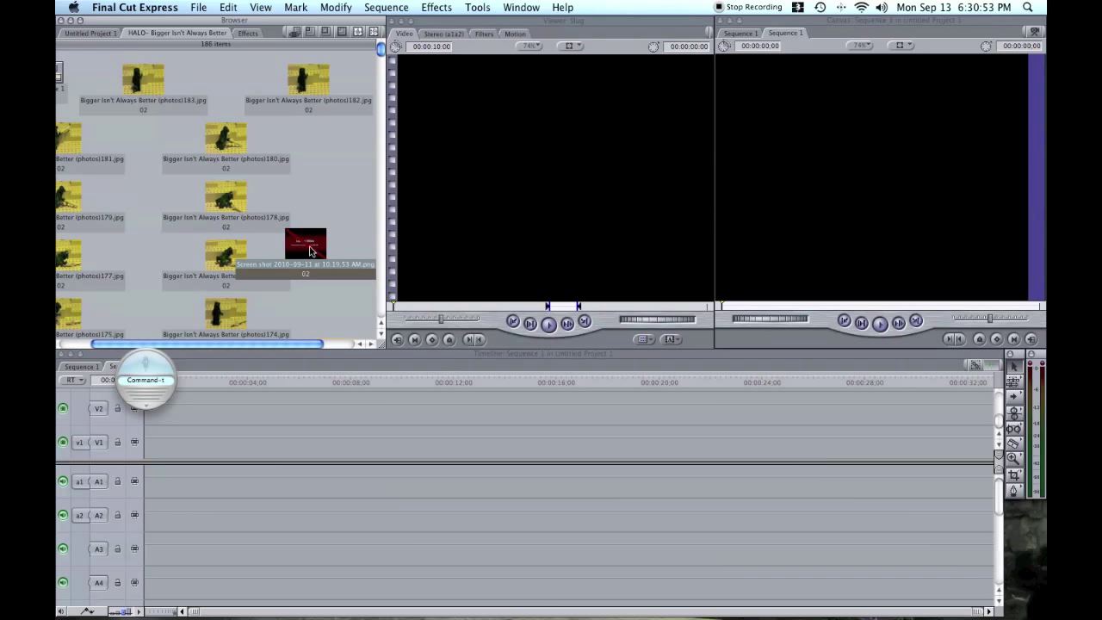
right_click(305, 243)
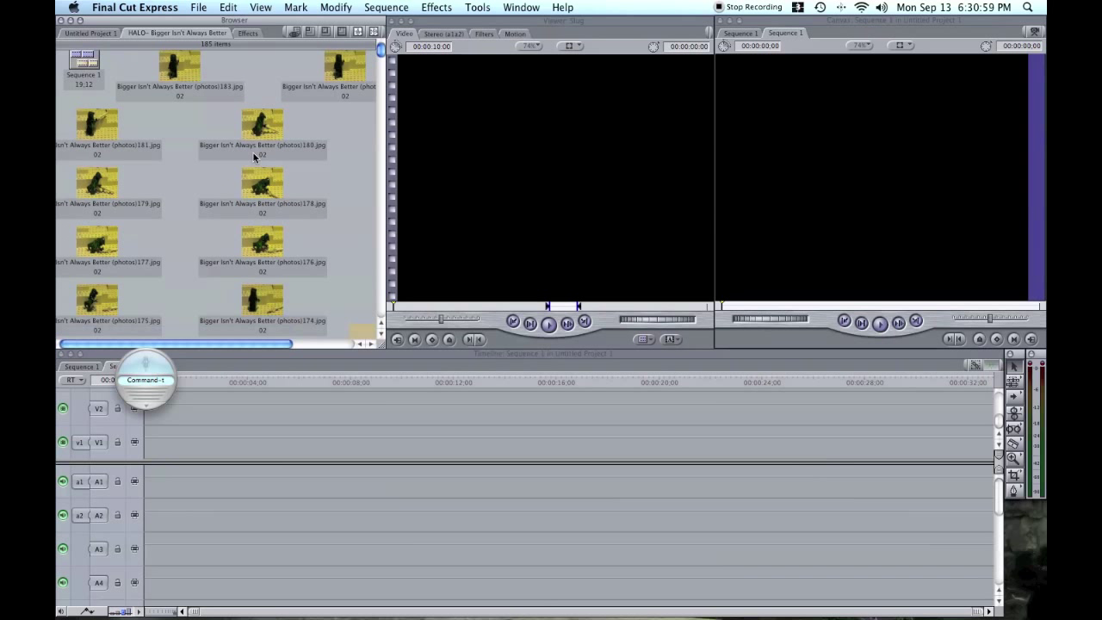
Select the HALO photo clips, excluding Sequence 1.
scroll(down, 3)
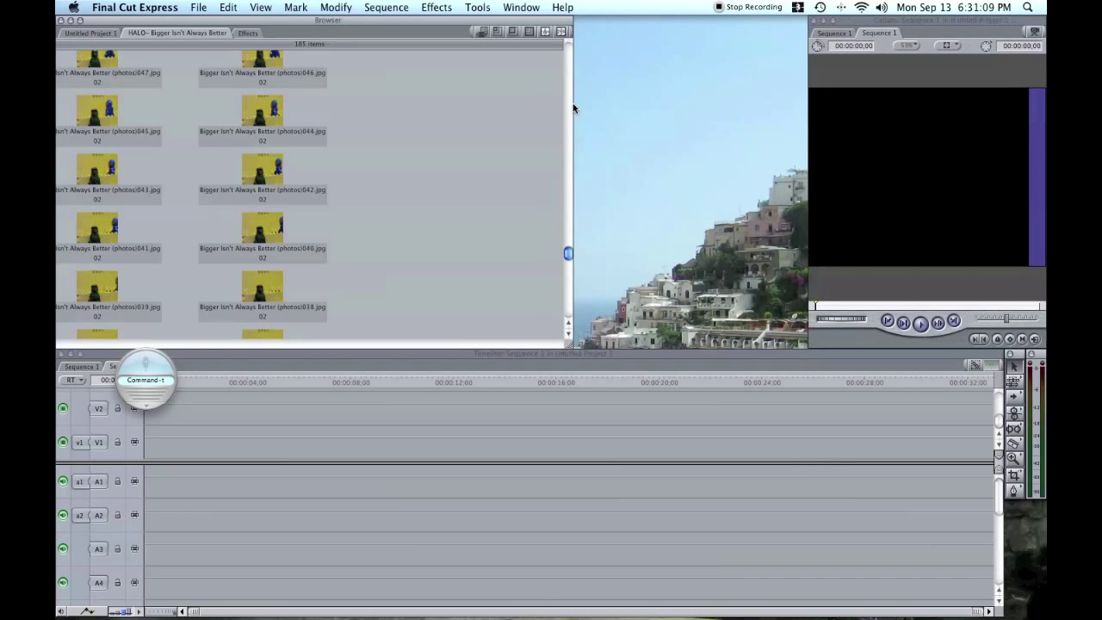
scroll(down, 3)
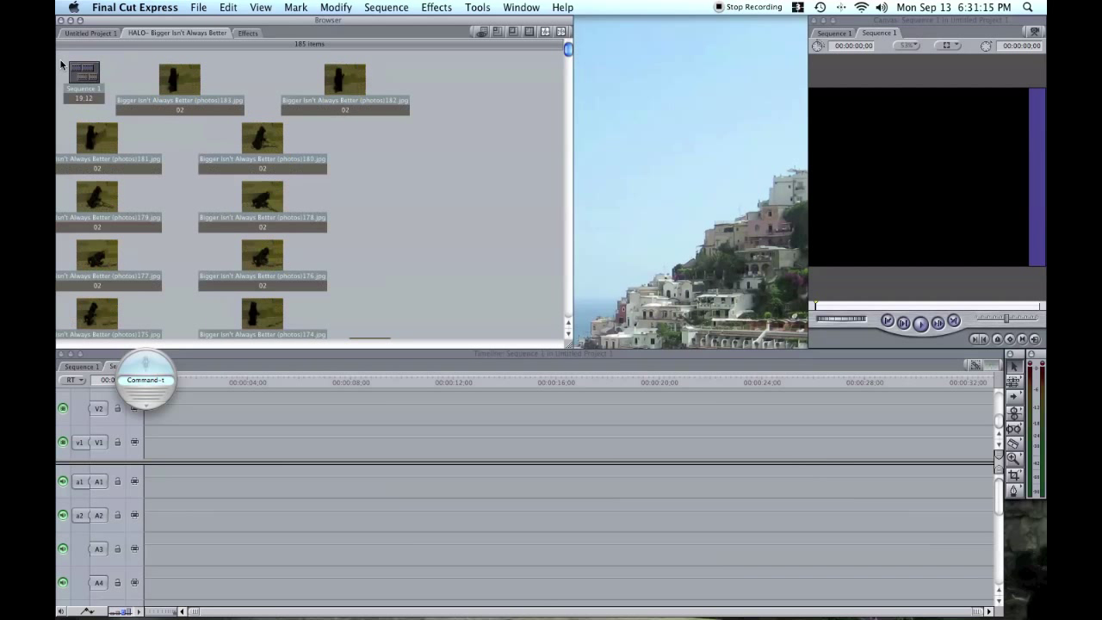
mouse_move(134, 62)
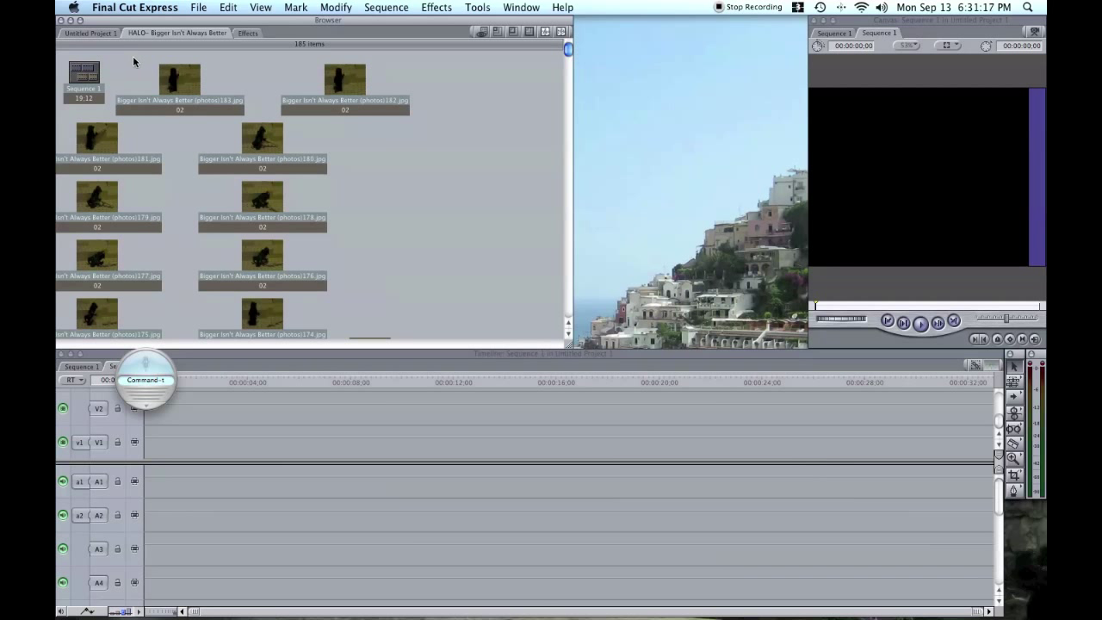
click(84, 73)
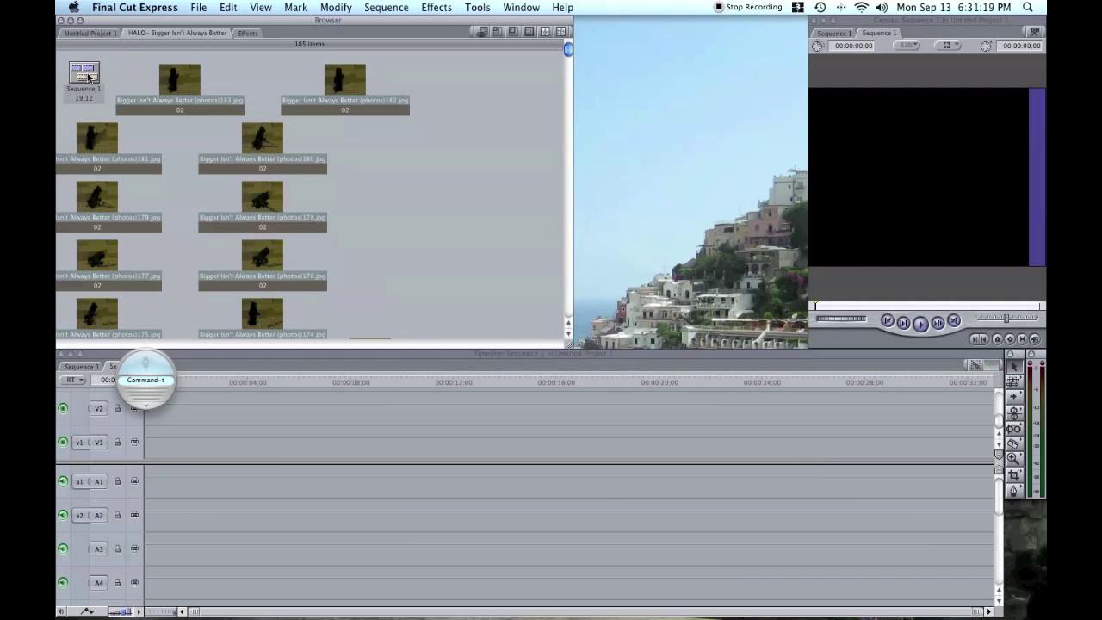
mouse_move(255, 211)
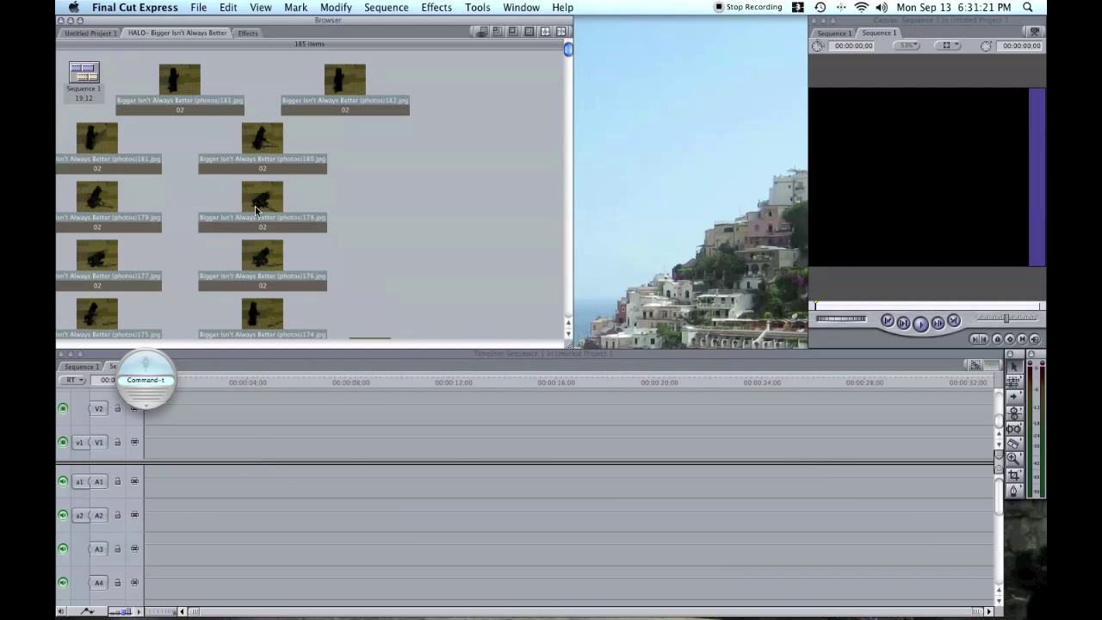
click(179, 86)
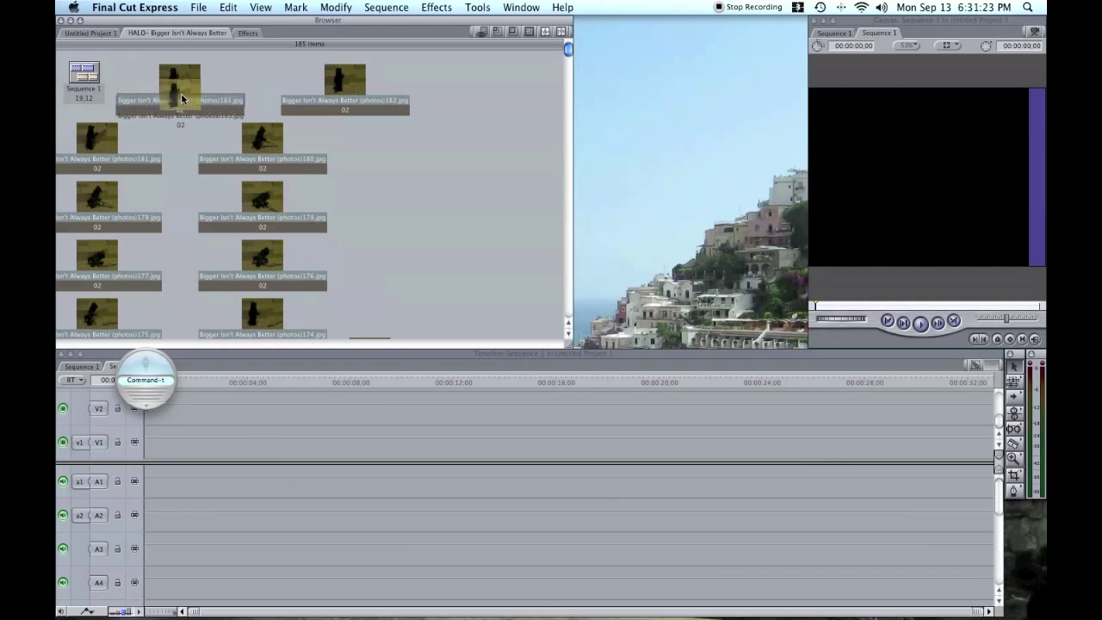
Drop the selected LEGO photos onto track V1 of the new sequence.
drag(179, 77, 159, 441)
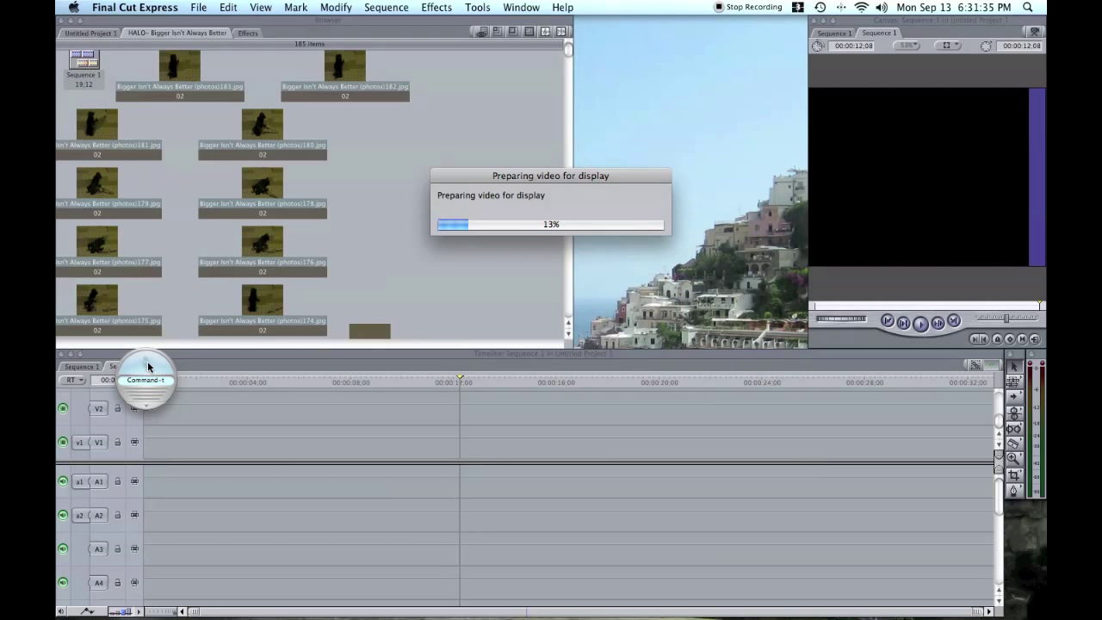
mouse_move(618, 60)
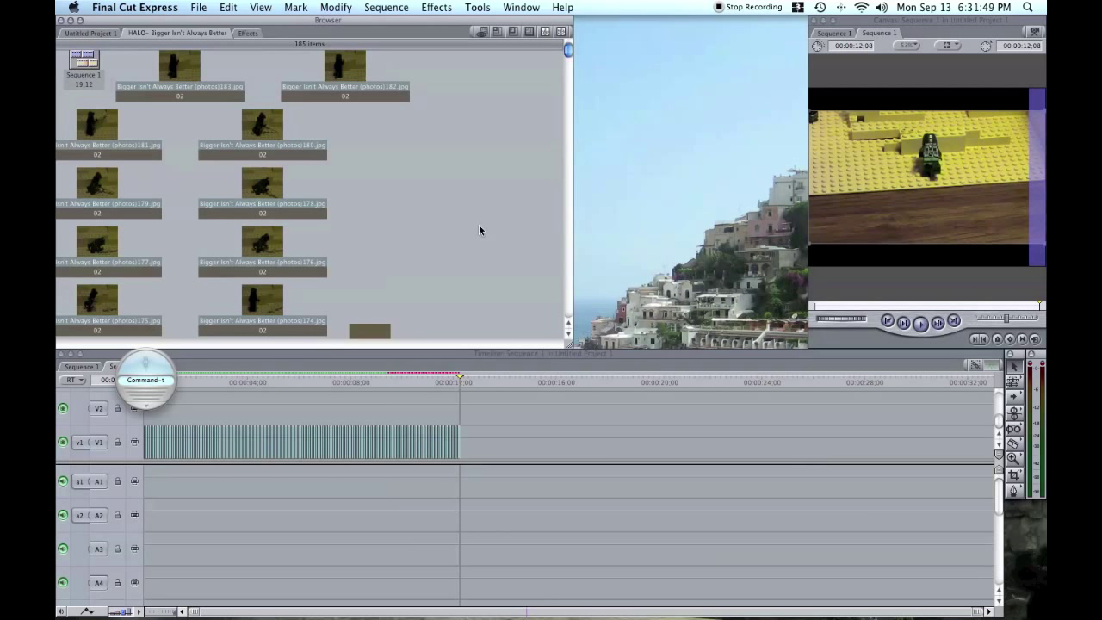
mouse_move(526, 179)
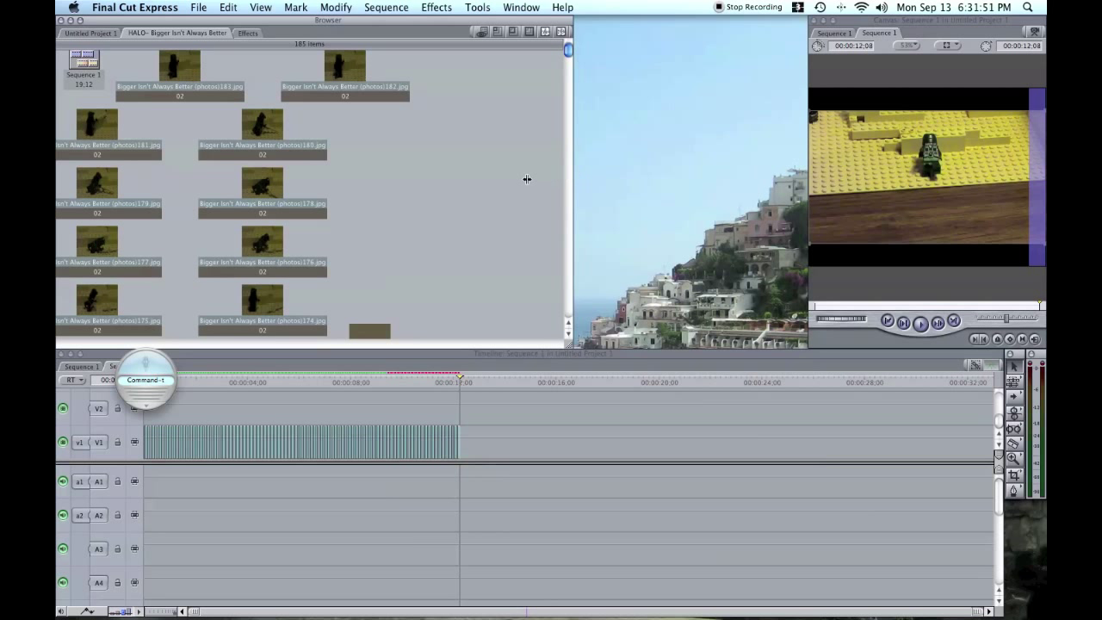
mouse_move(401, 182)
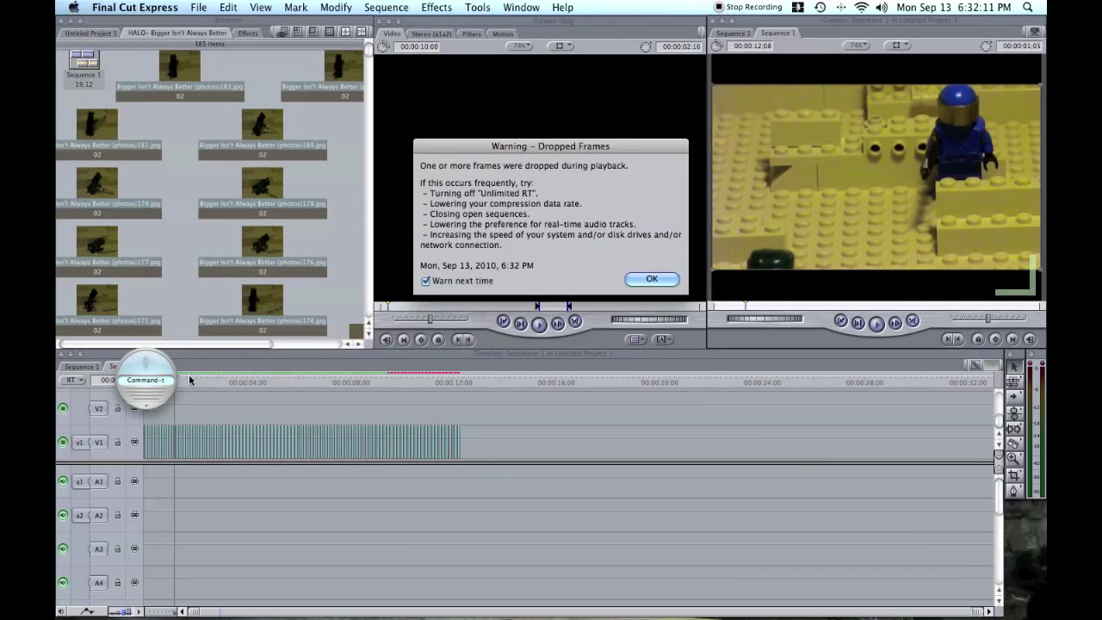
Dismiss the Dropped Frames warning and select the photo clips on V1.
click(652, 278)
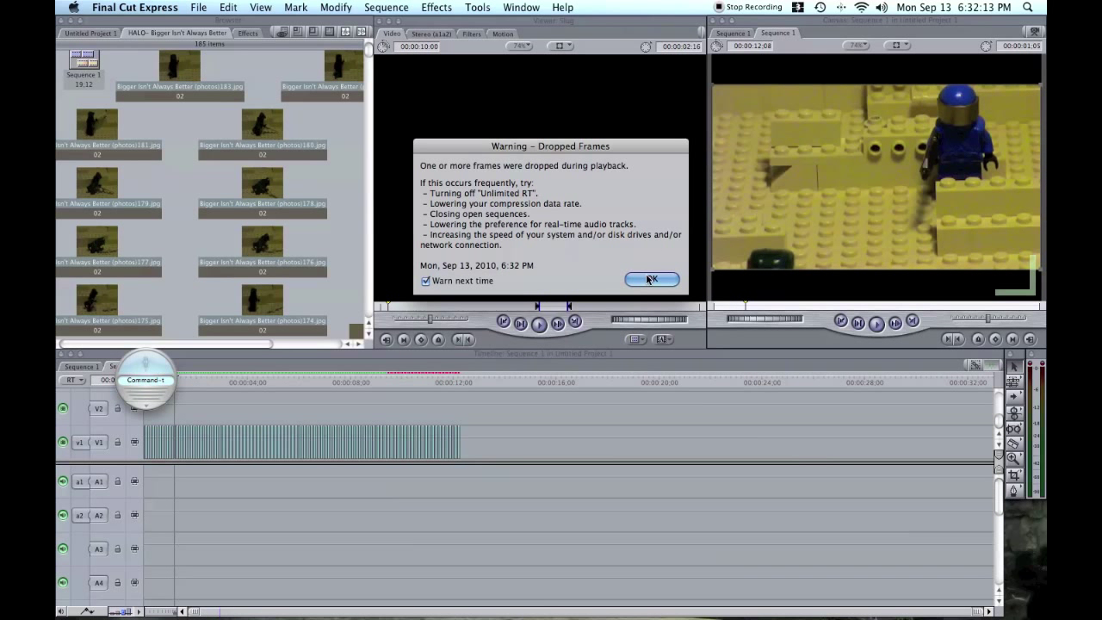
click(651, 279)
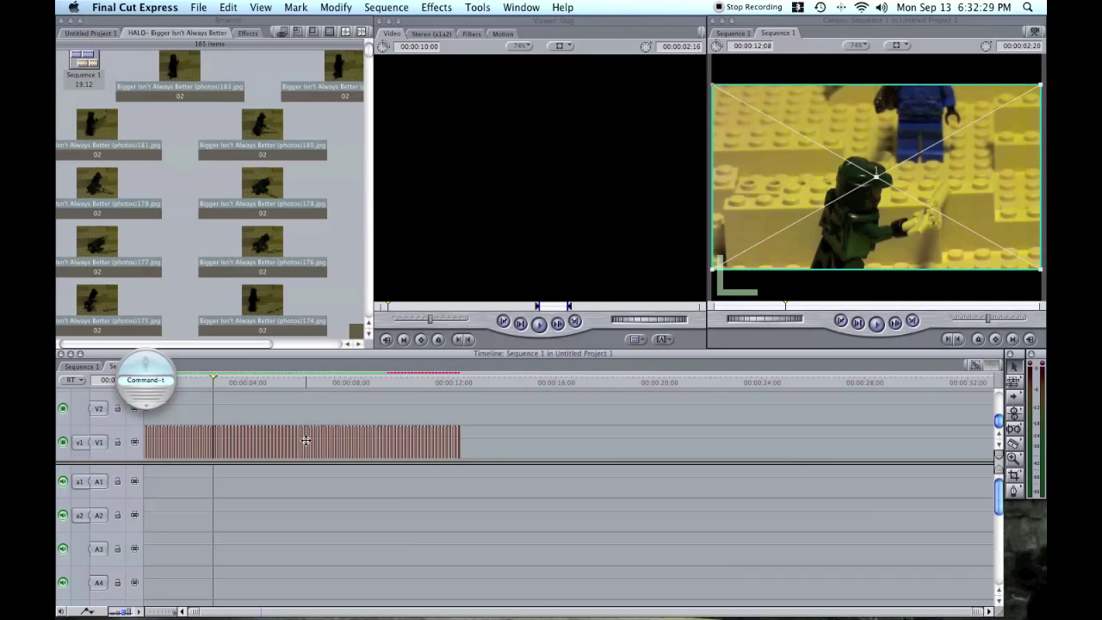
Set every photo still on V1 to a duration of 00:00:00:04.
right_click(305, 441)
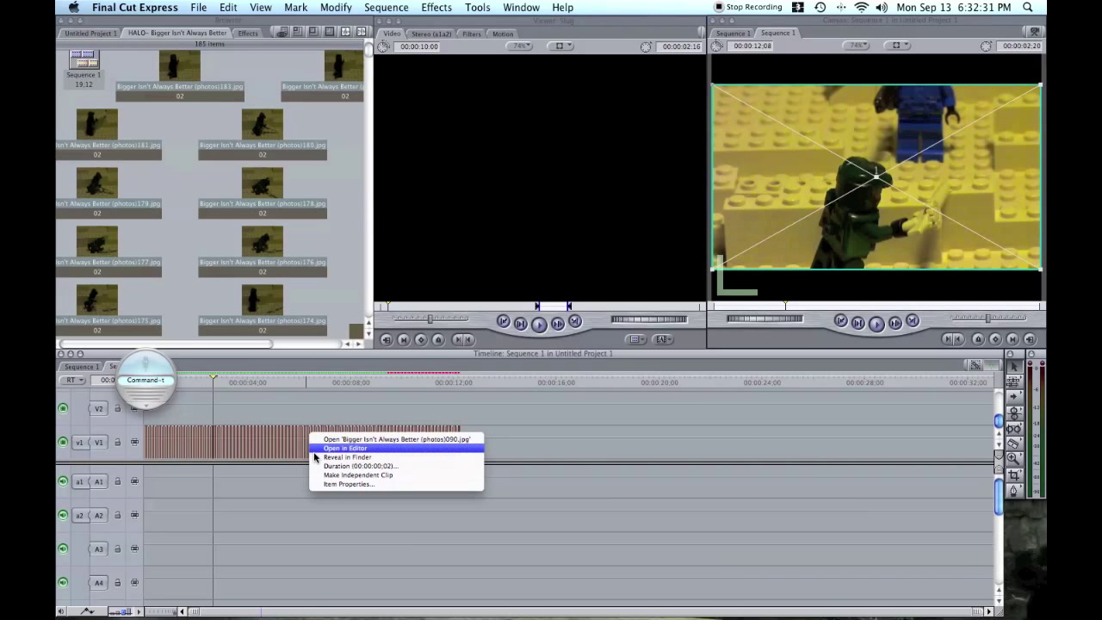
click(355, 465)
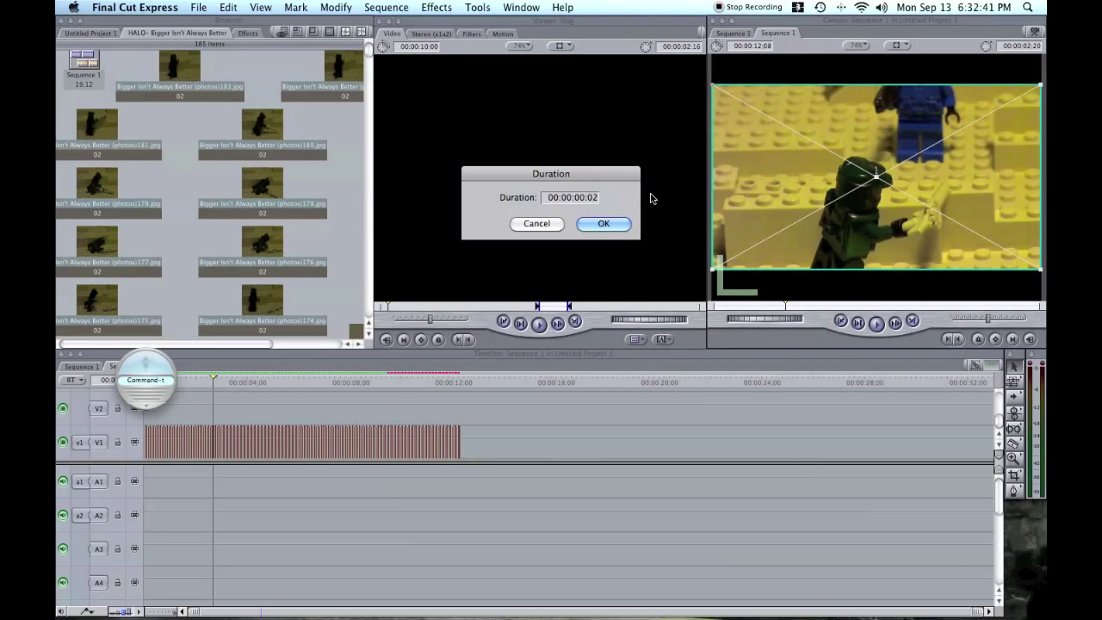
click(604, 223)
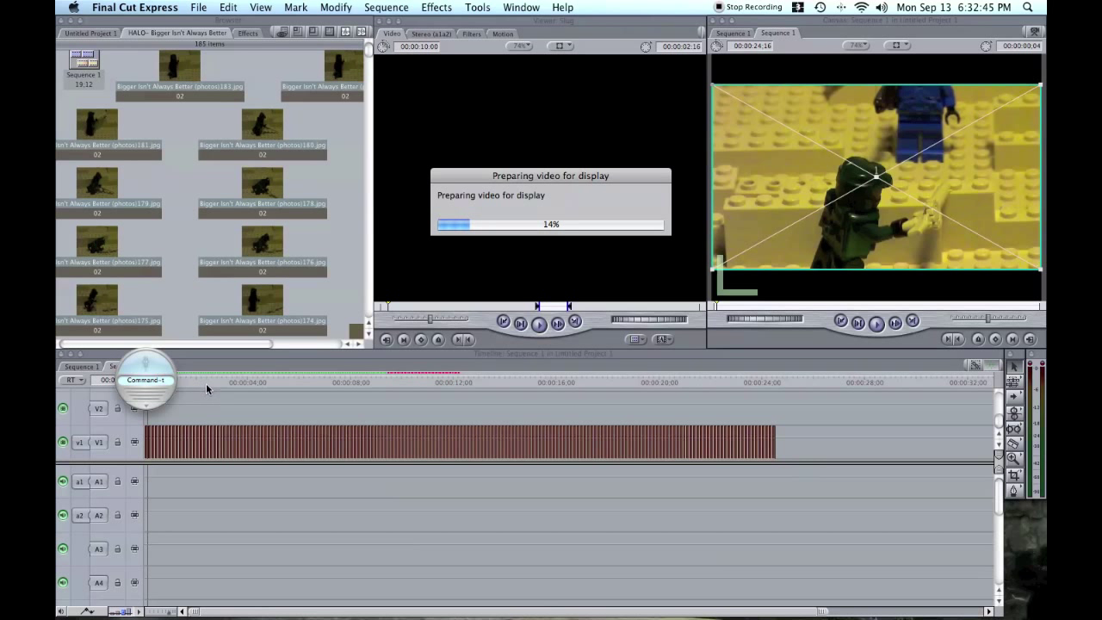
mouse_move(278, 379)
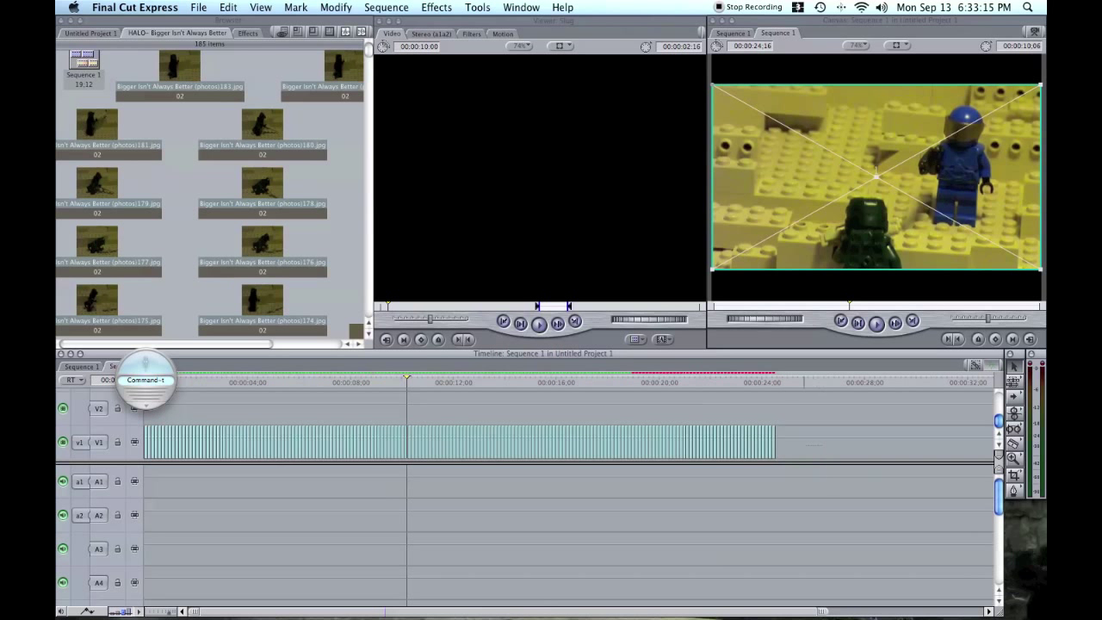
Set every photo still on V1 to a one-frame duration, 00:00:00:01.
right_click(216, 442)
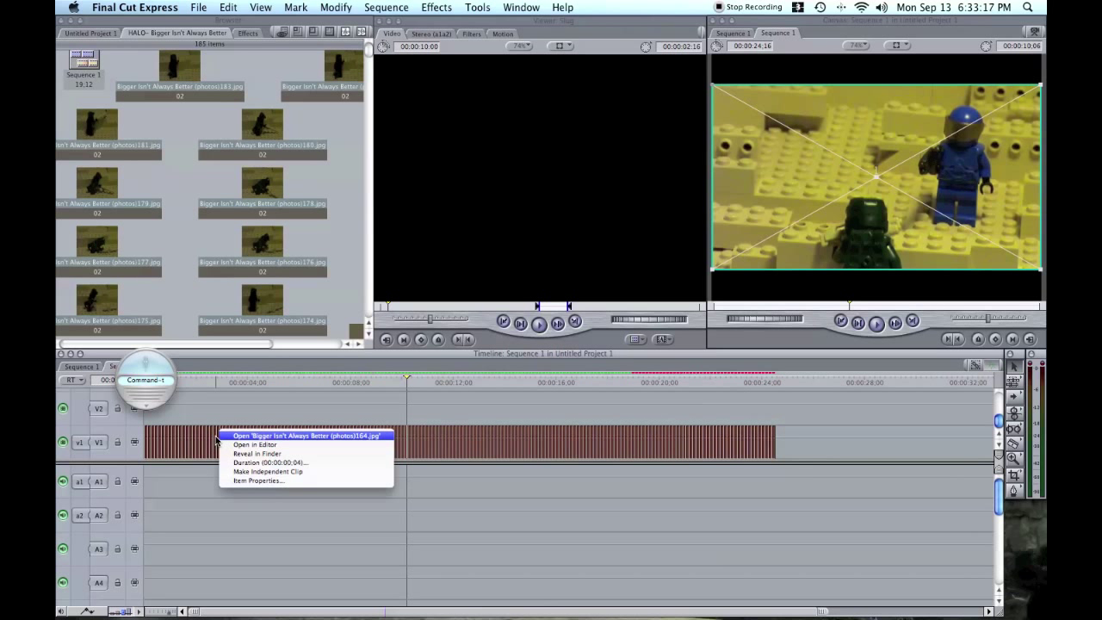
click(269, 462)
text(00:00:00:01)
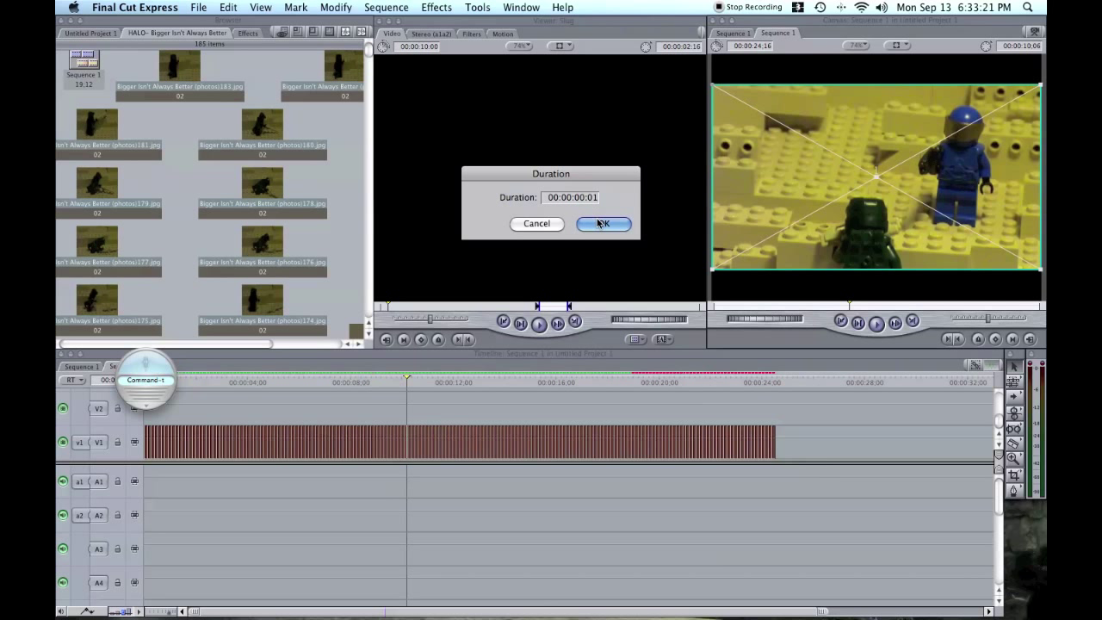
click(603, 223)
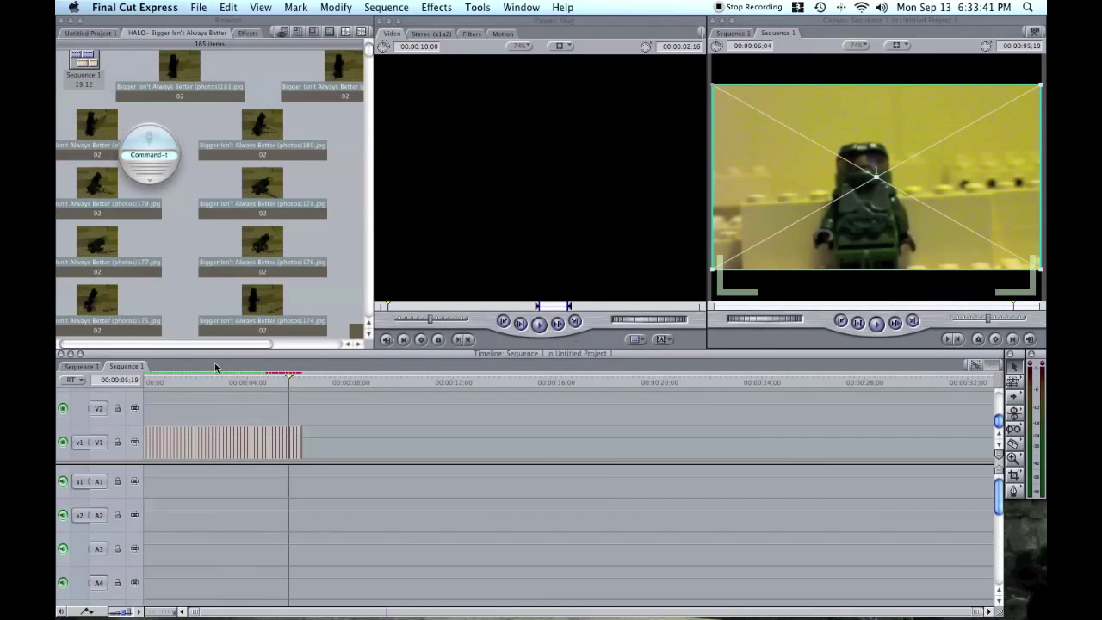
Render the whole sequence with Render All, accepting the unsaved-project warning.
click(385, 6)
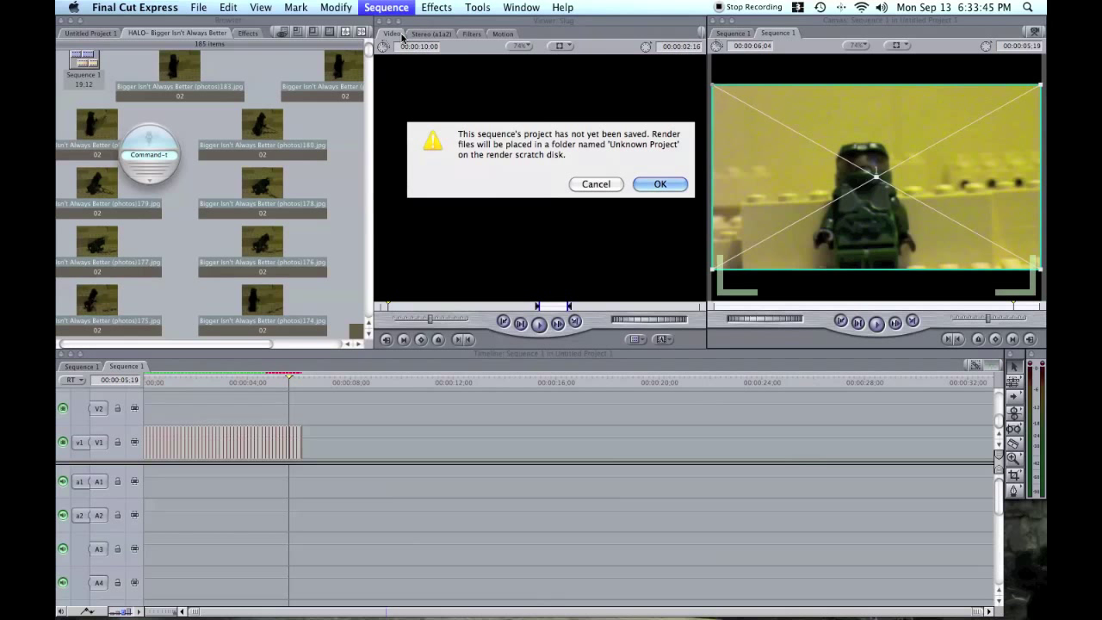
mouse_move(660, 183)
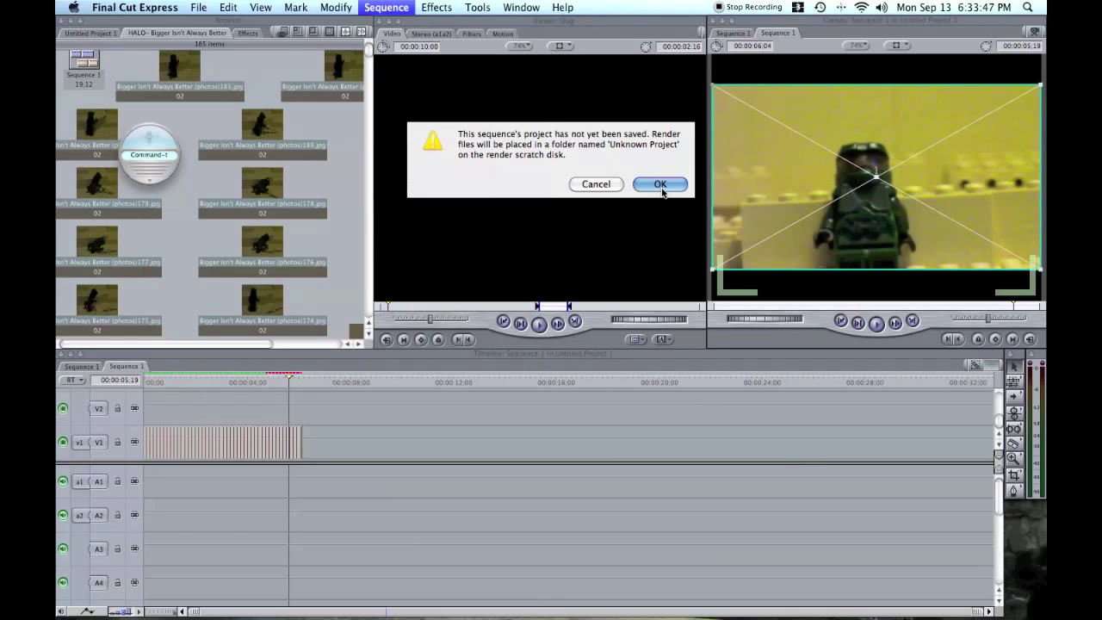
click(660, 183)
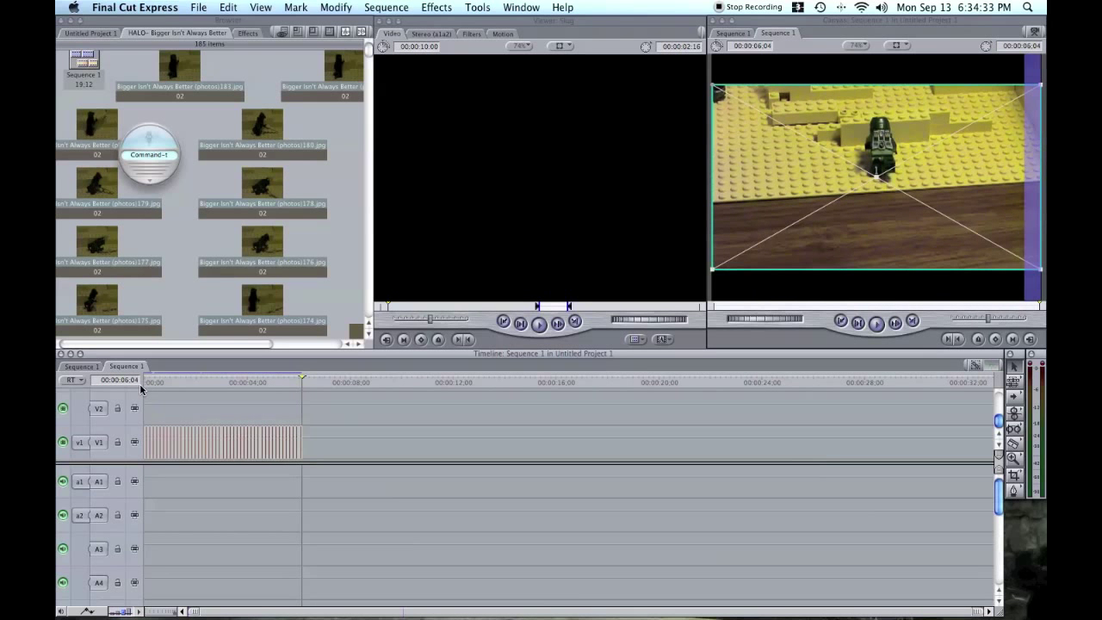
Bring up Save Project As for the untitled project.
click(275, 381)
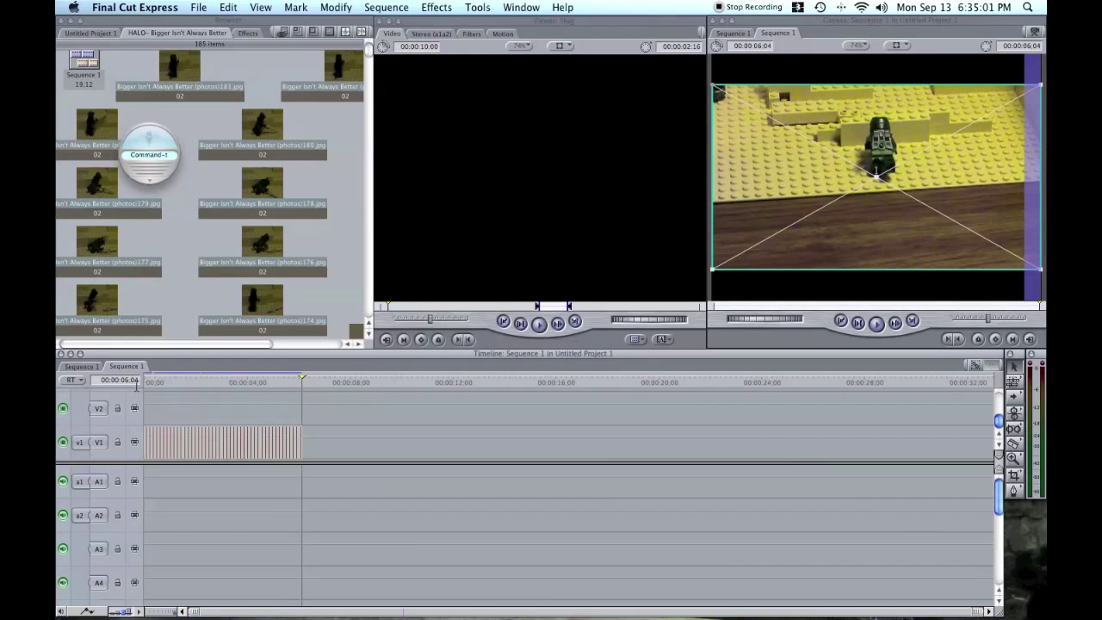
mouse_move(206, 233)
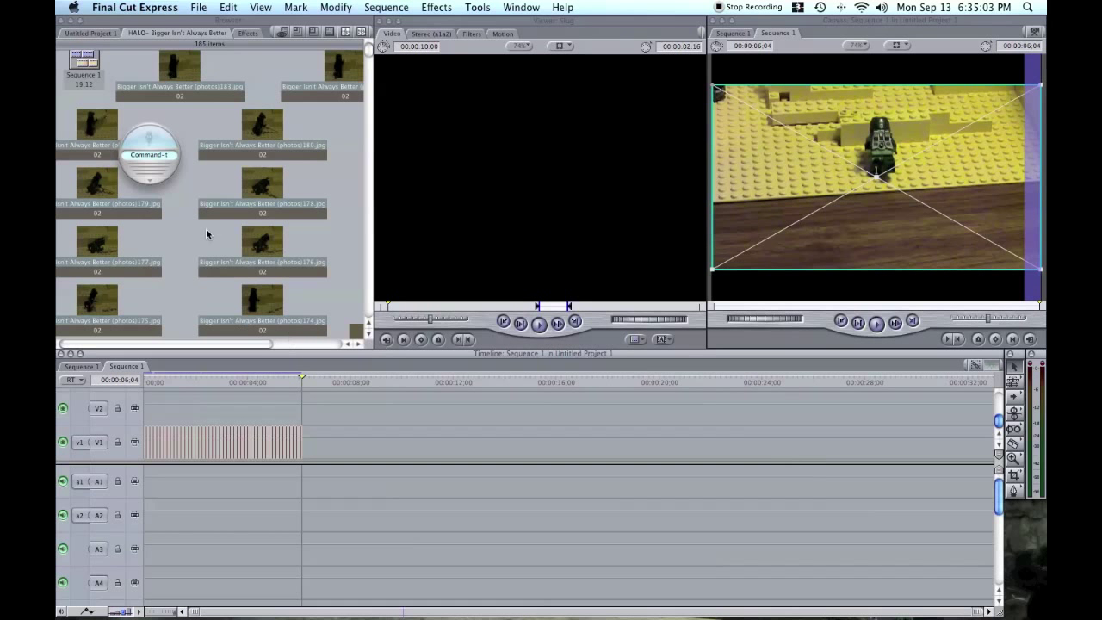
click(197, 7)
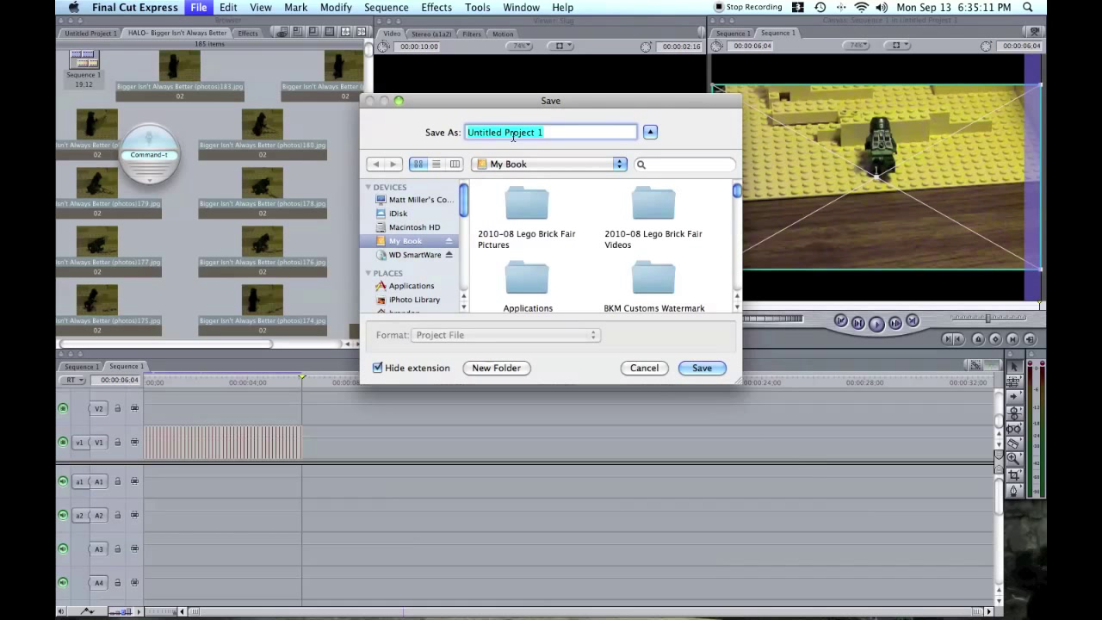
Enter the project name 'this is fat', click Save, then decline the autosave prompt.
text(this)
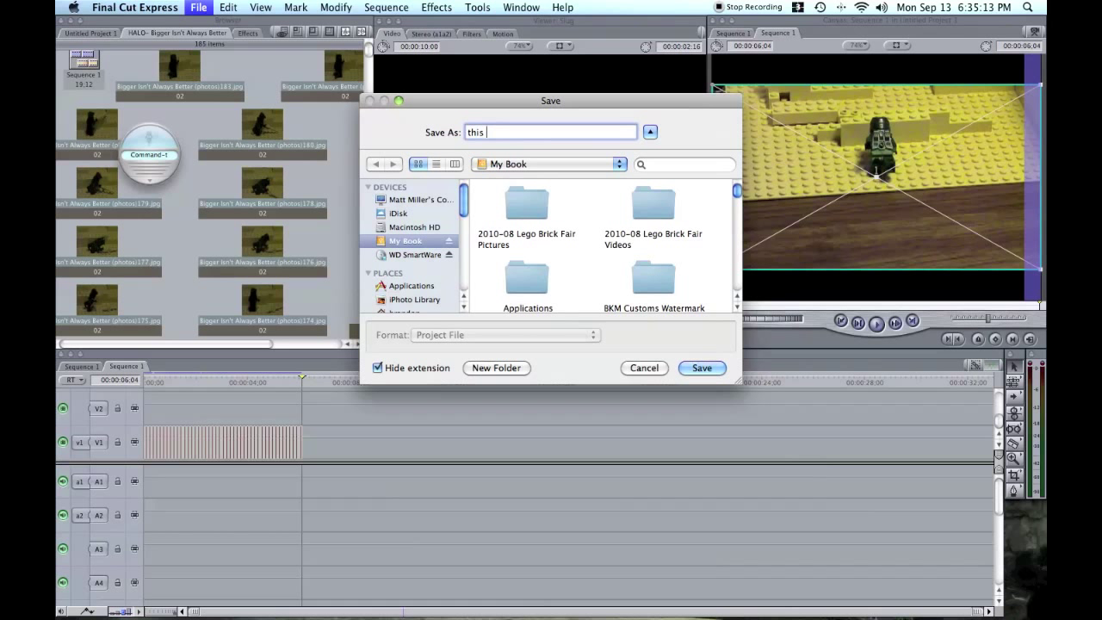
text(is fat)
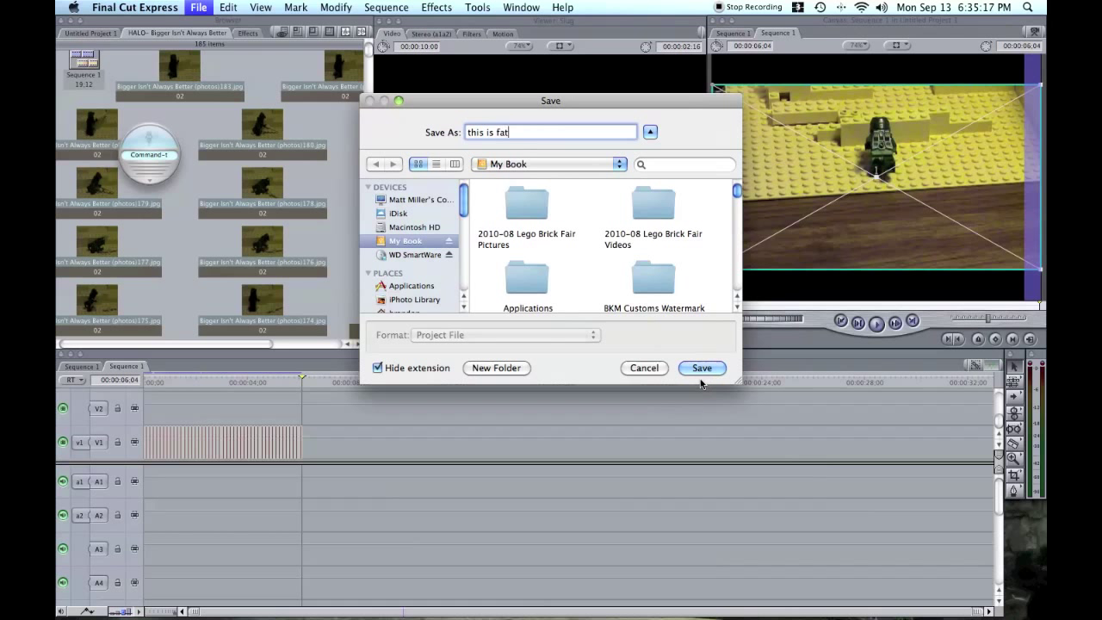
click(701, 368)
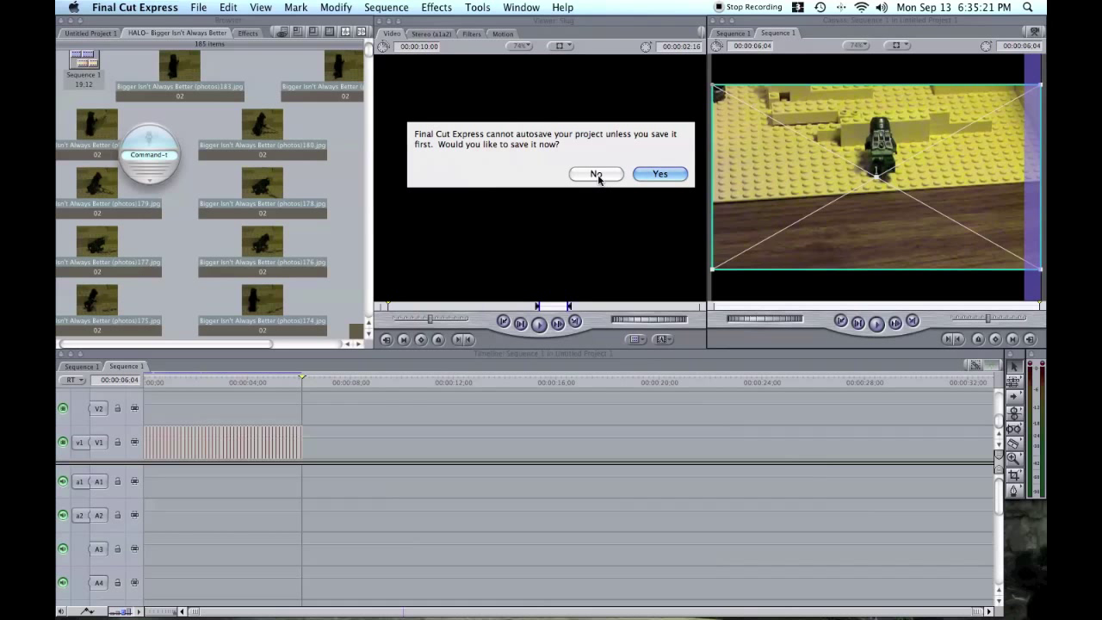
click(595, 174)
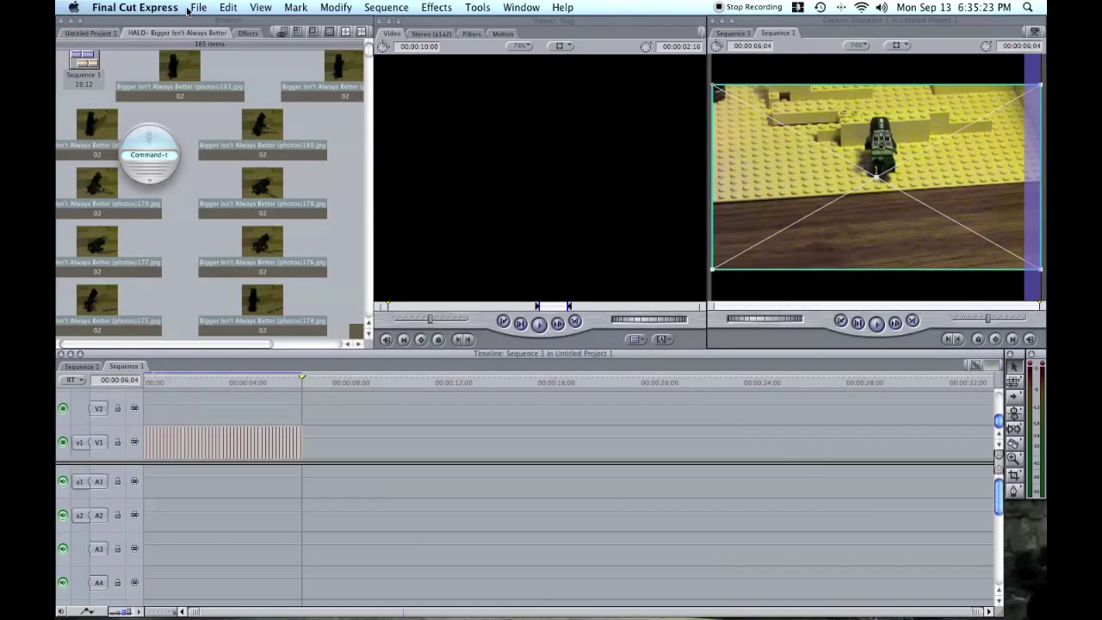
click(228, 7)
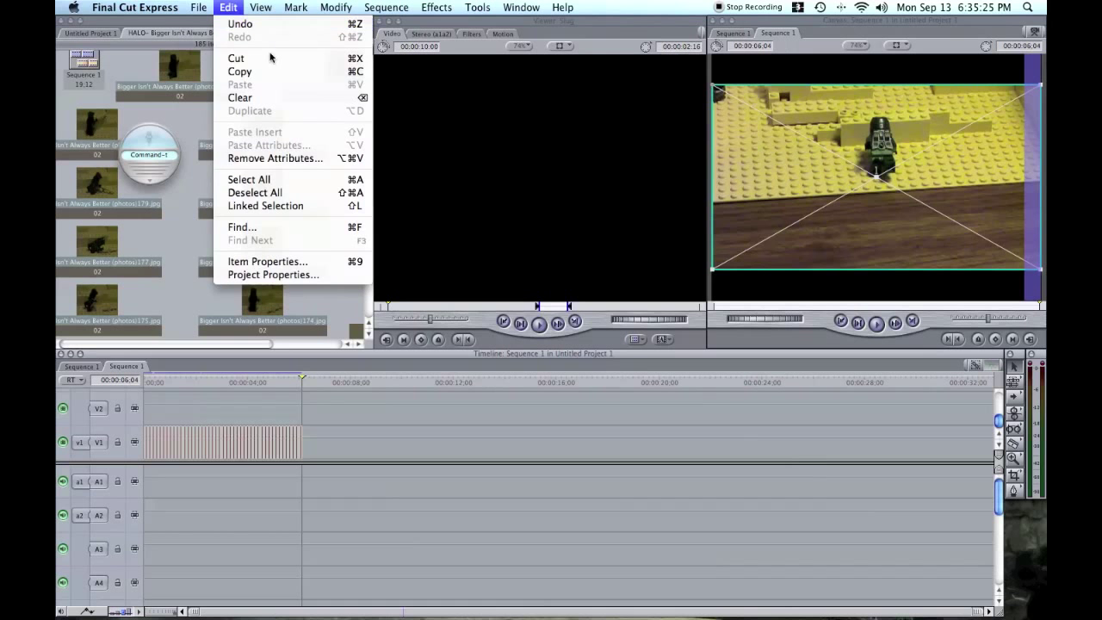
In User Preferences, set Still/Freeze Duration to 00:00:00:02 and confirm with OK.
click(134, 7)
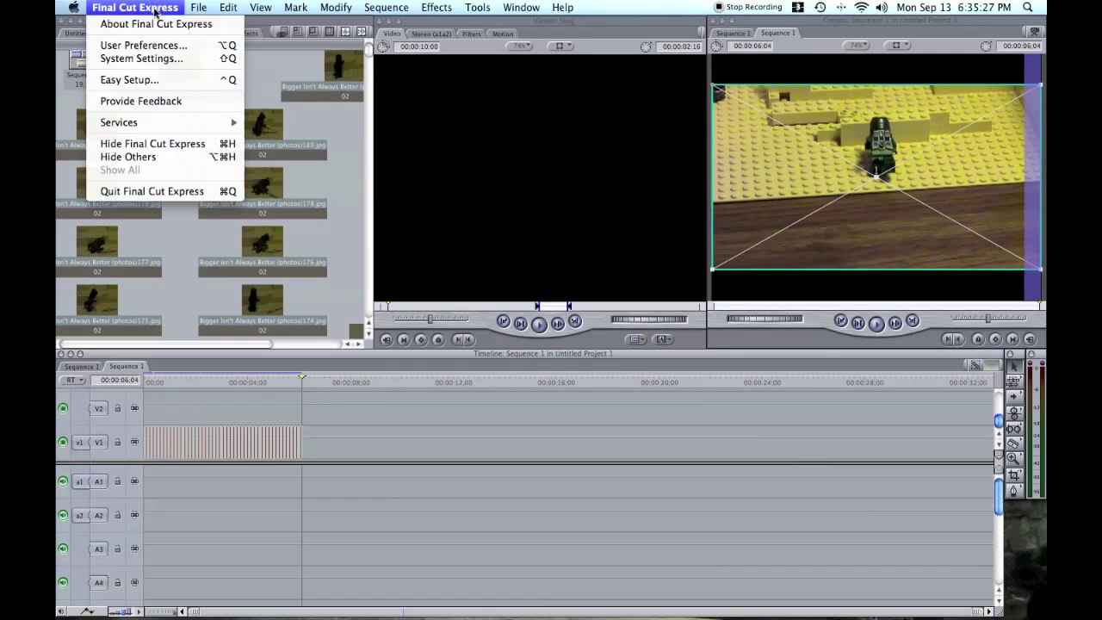
key(cmd+1)
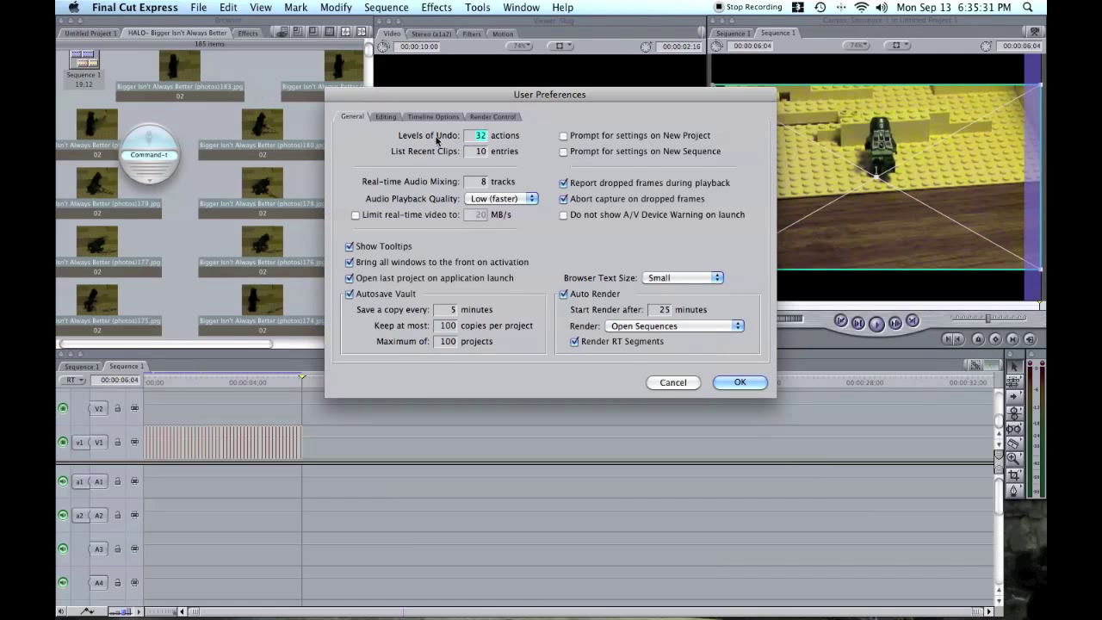
mouse_move(523, 163)
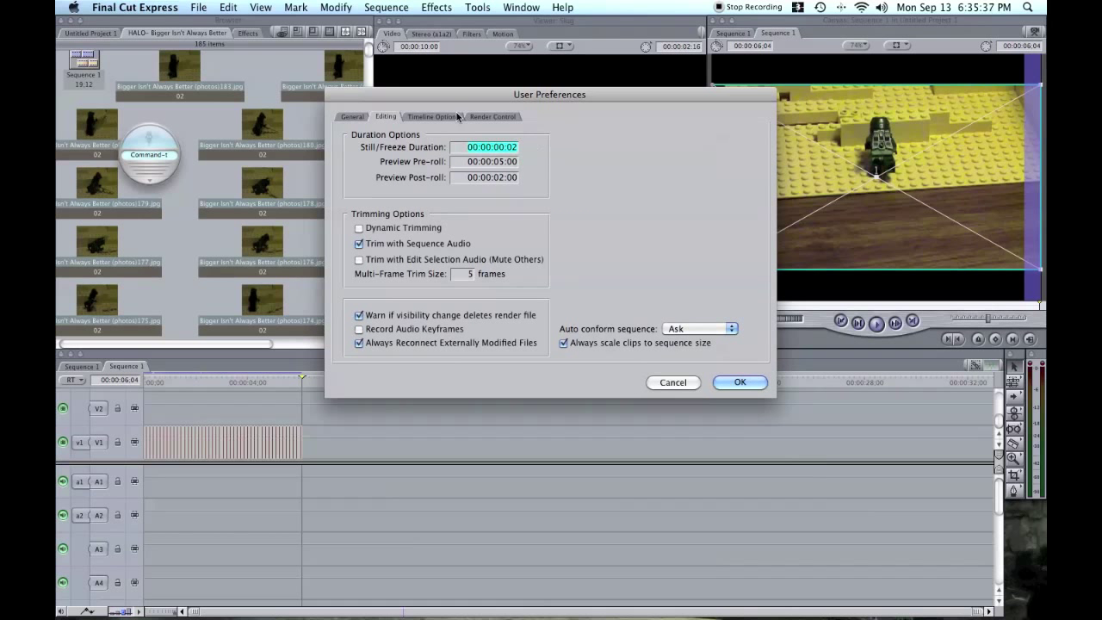
mouse_move(462, 130)
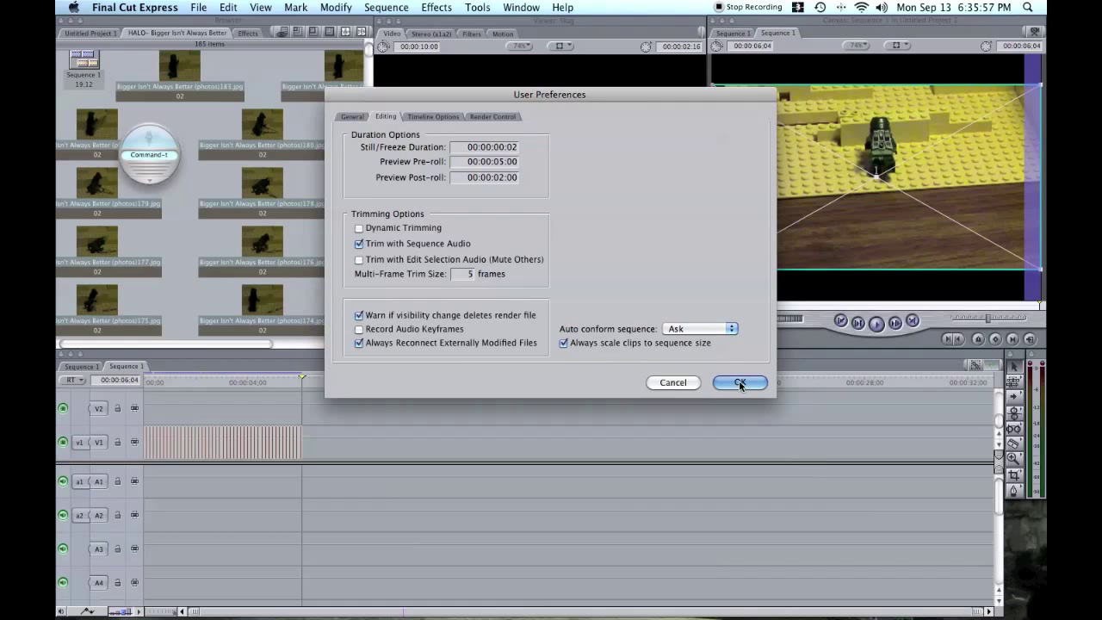
click(739, 382)
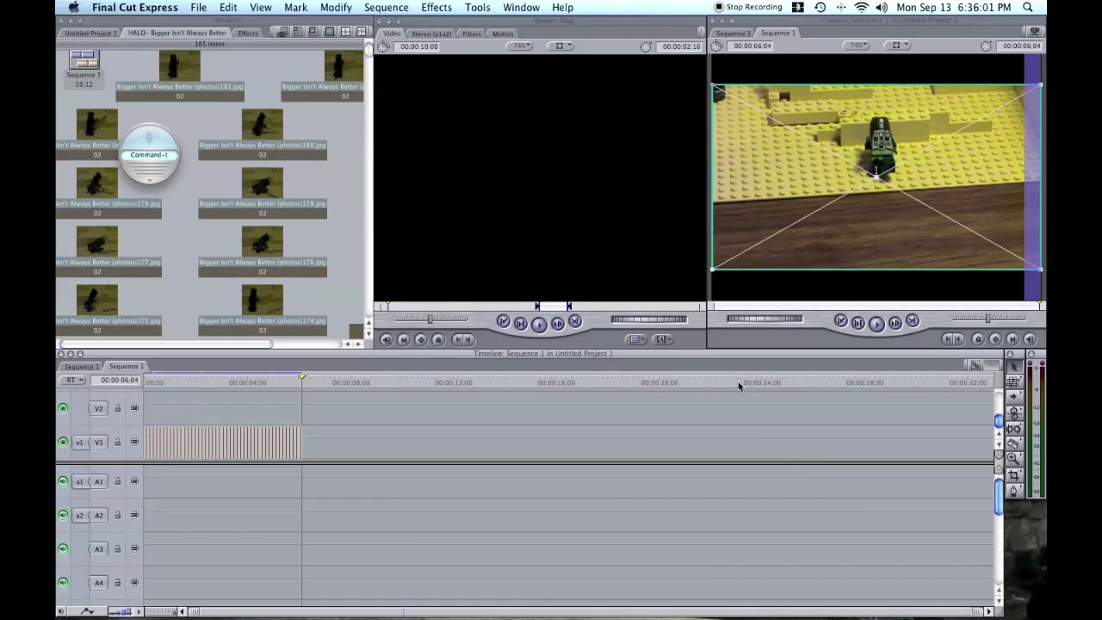
Quit Final Cut Express and answer No to saving the HALO project.
click(135, 7)
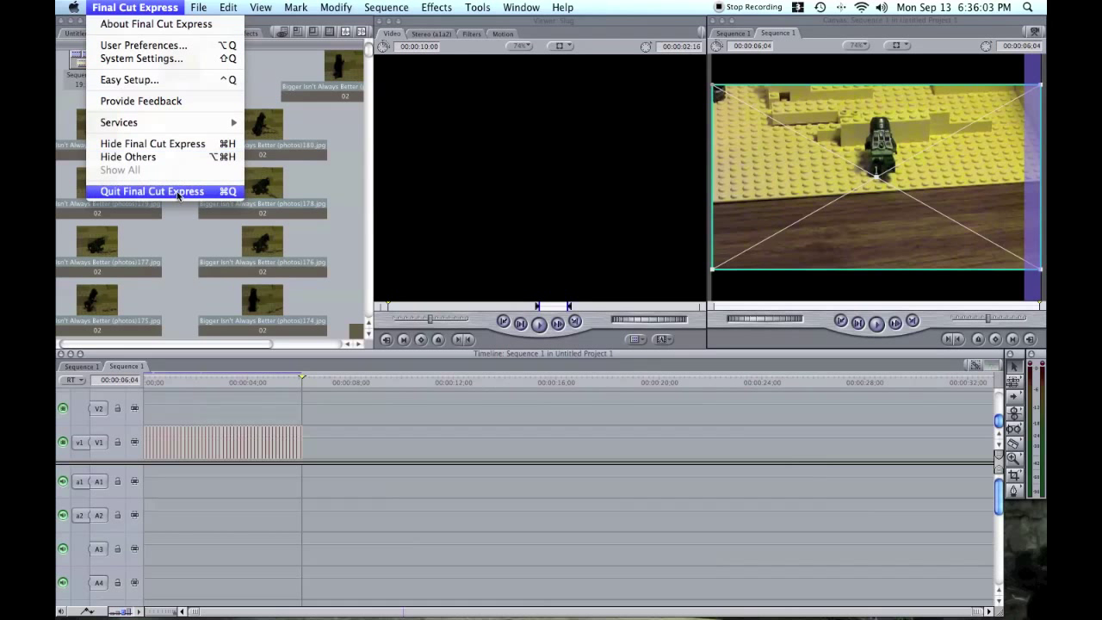
click(151, 190)
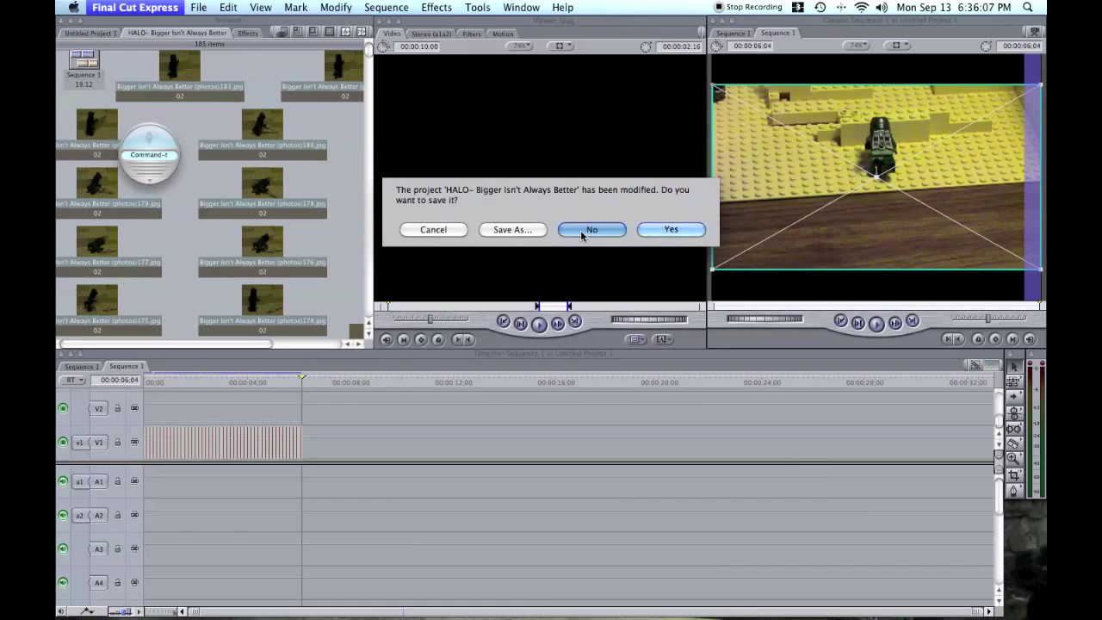
click(591, 229)
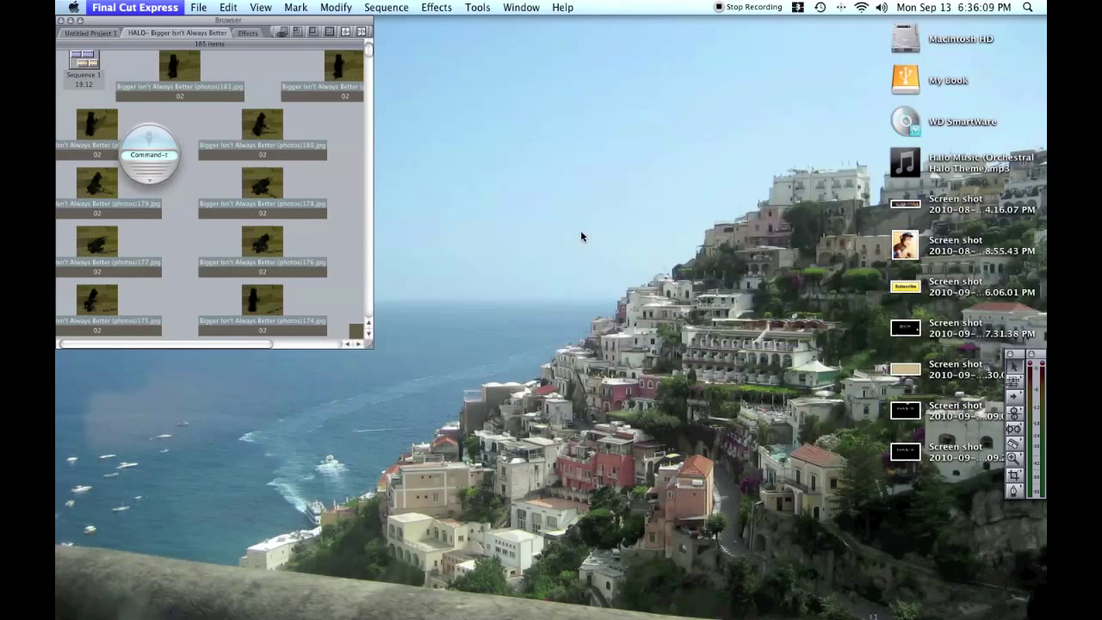